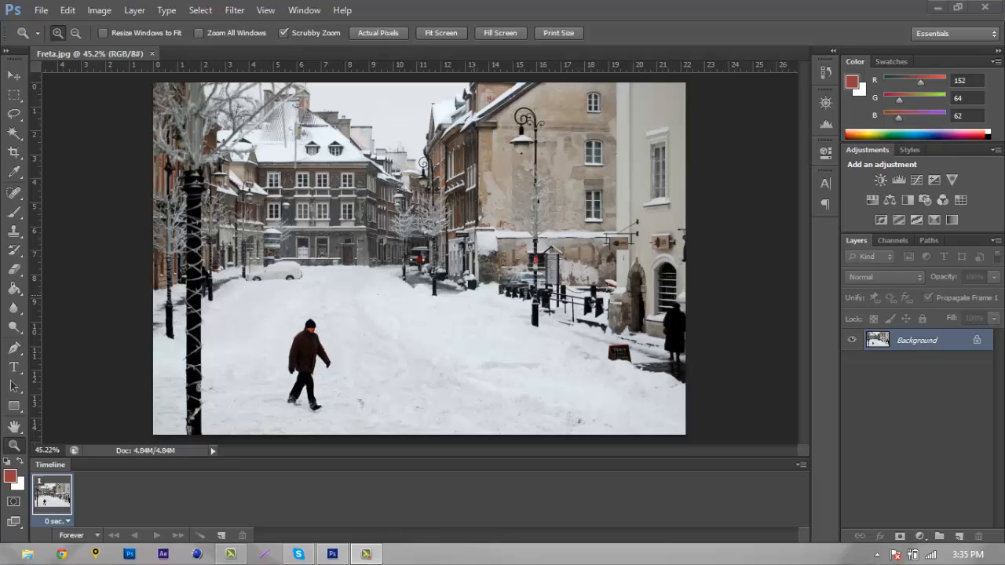
- Create a new empty layer above Background and name it Main Snow
{"action": "left_click", "coordinate": [958, 537]}
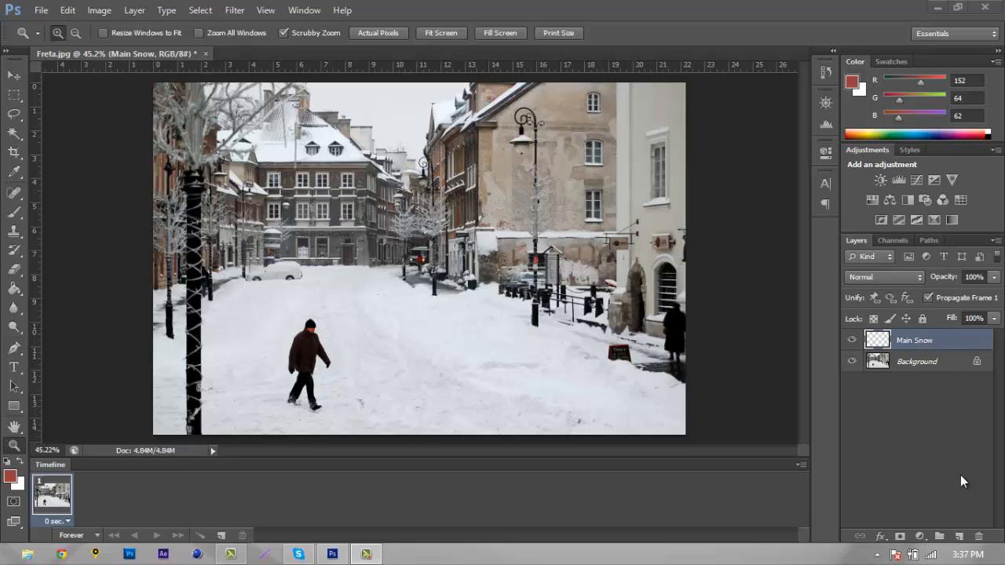
{"action": "mouse_move", "coordinate": [358, 280]}
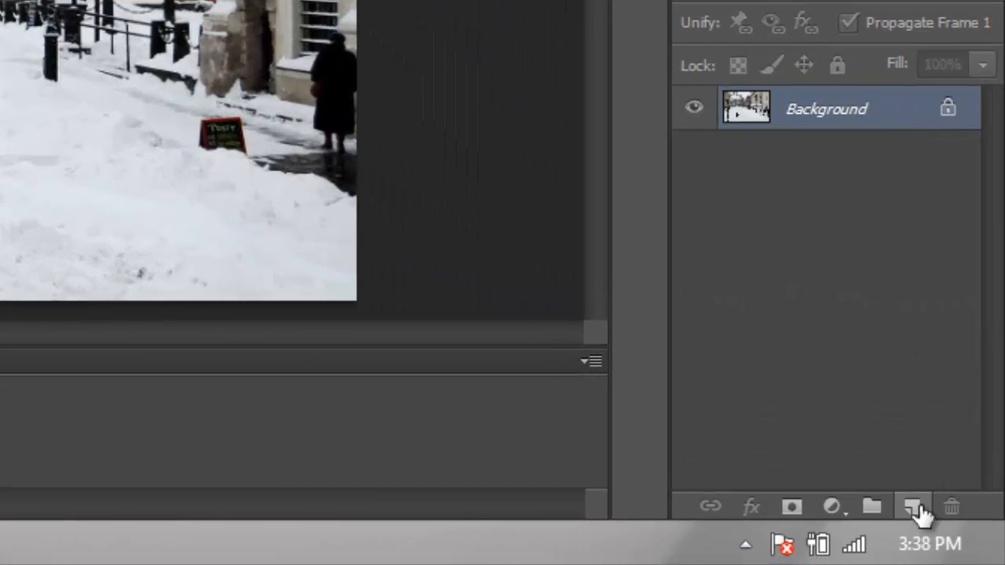
{"action": "left_click", "coordinate": [912, 505]}
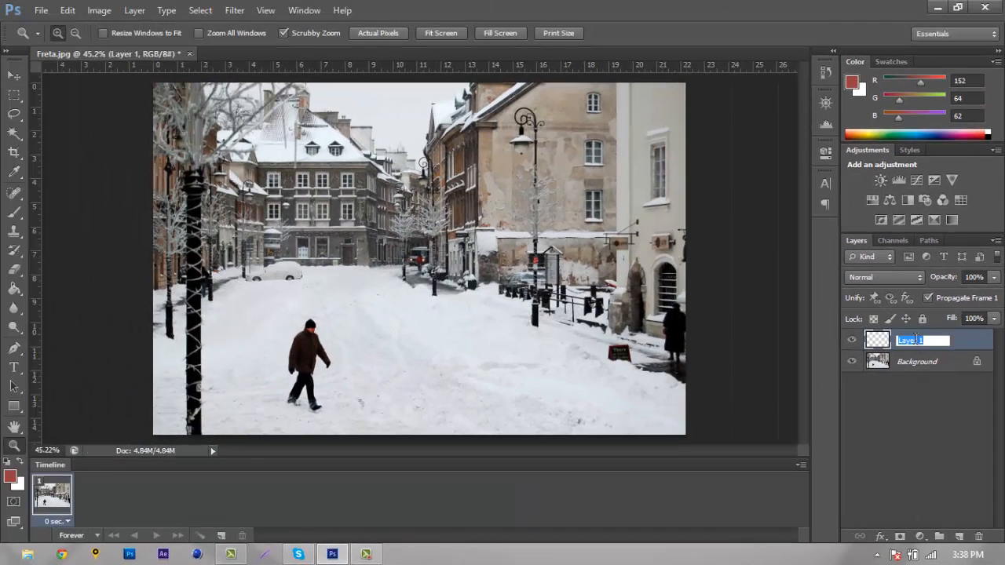
{"action": "type", "text": "Maing"}
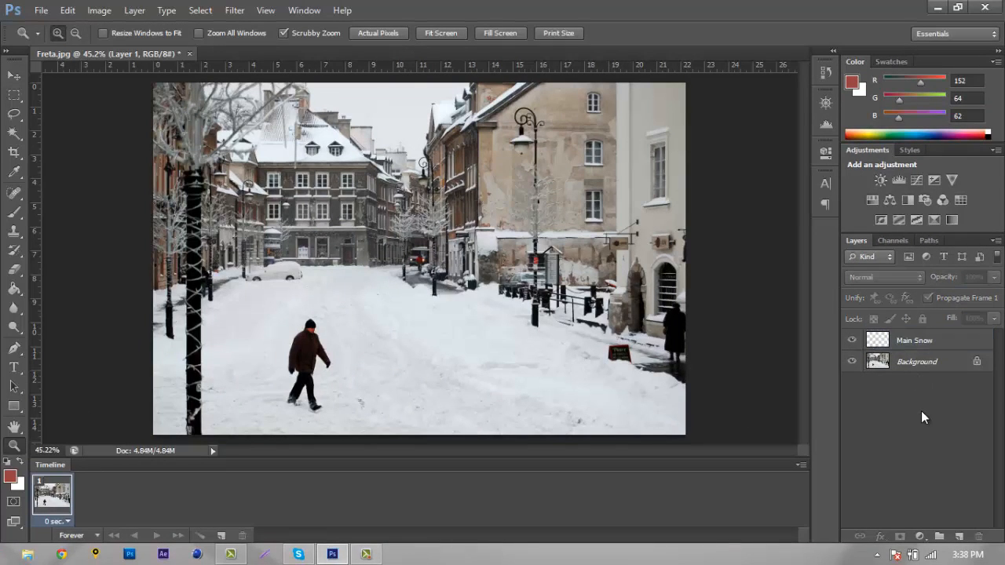
- Commit the Main Snow name and fill that layer with solid black via Edit > Fill
{"action": "left_click", "coordinate": [914, 339]}
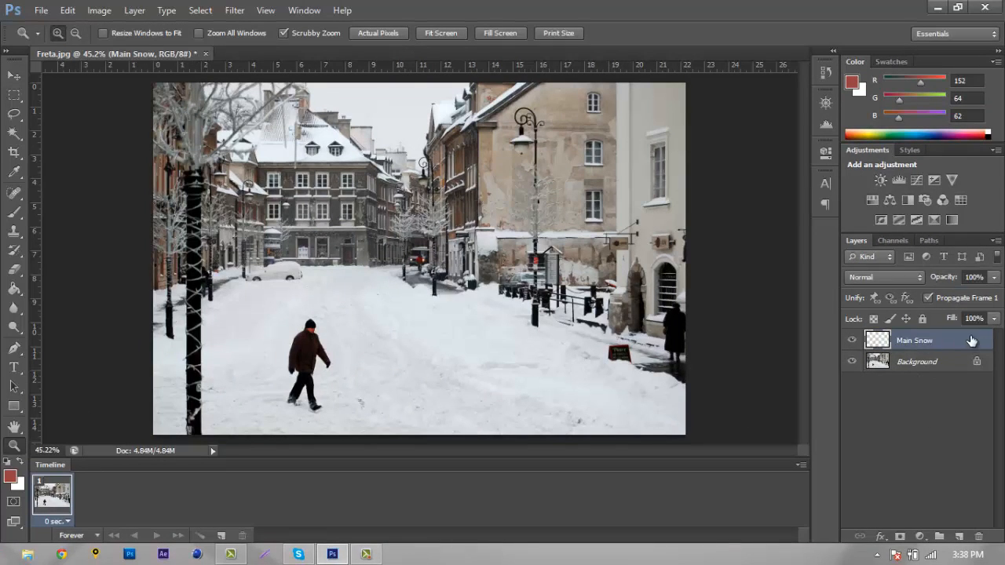
{"action": "left_click", "coordinate": [66, 10]}
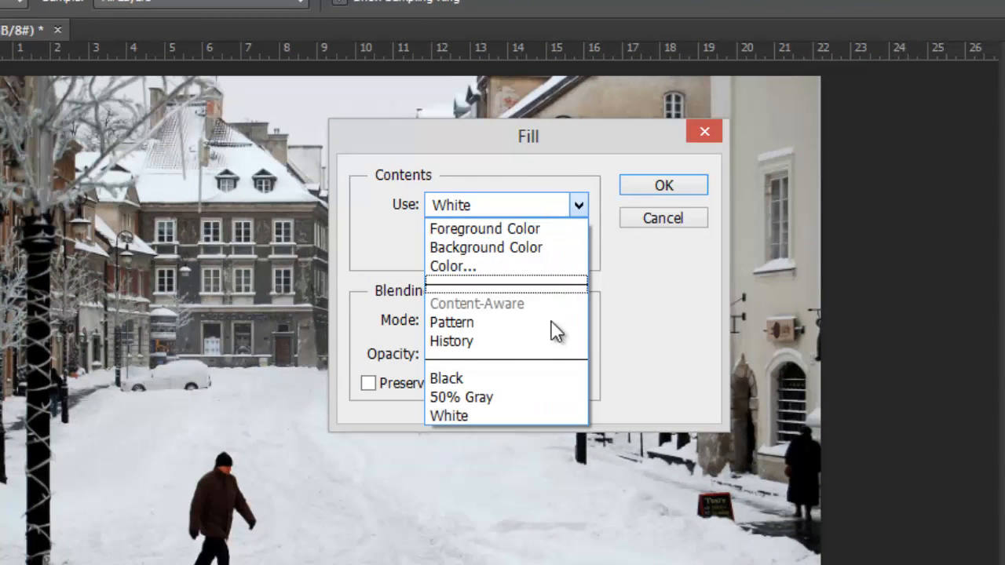
{"action": "left_click", "coordinate": [446, 377]}
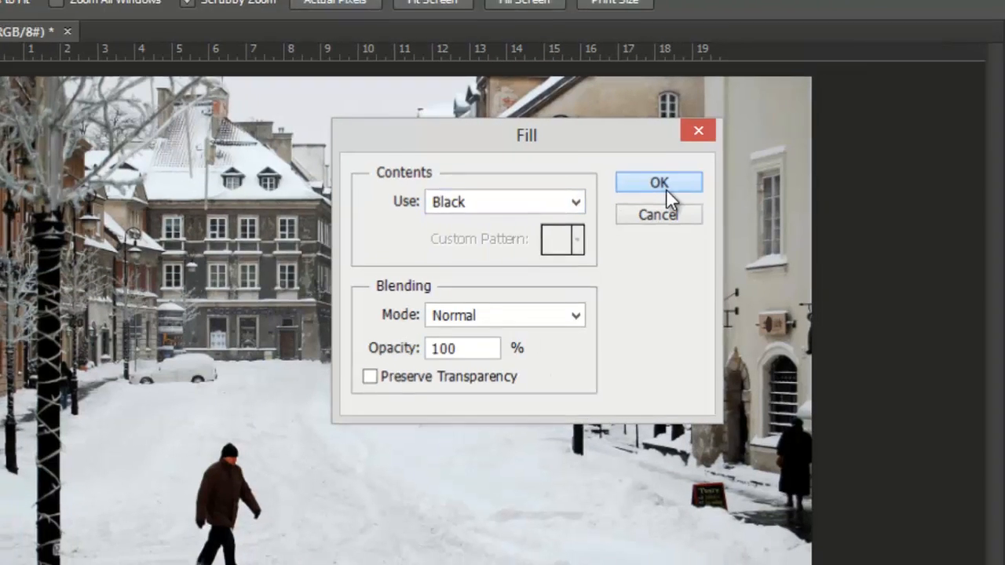
{"action": "left_click", "coordinate": [660, 182]}
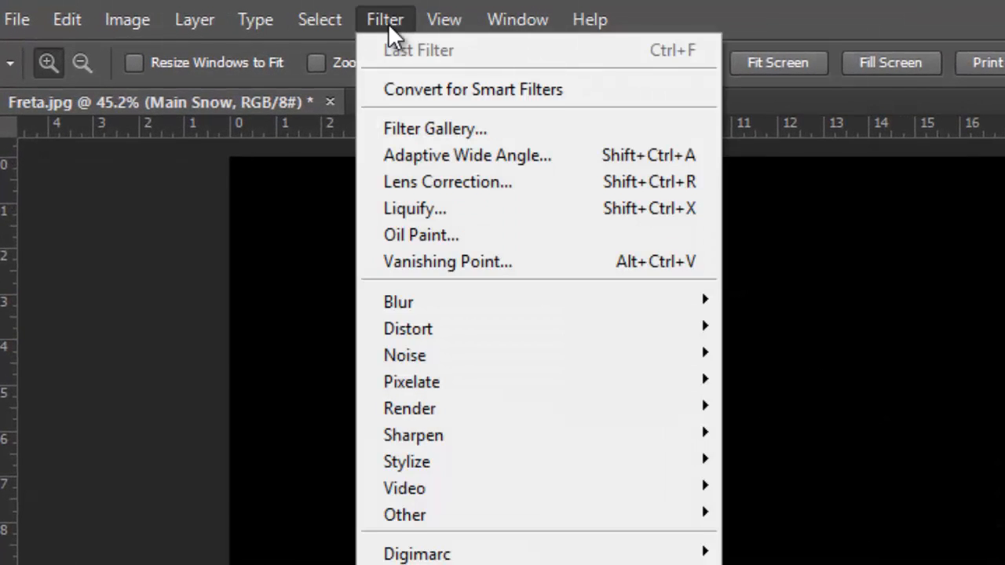
{"action": "mouse_move", "coordinate": [526, 355]}
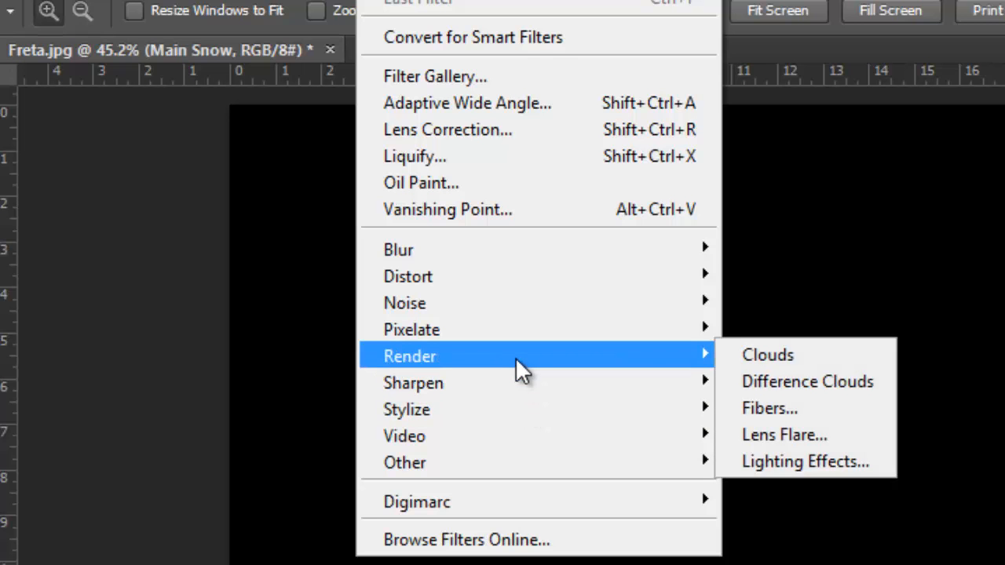
{"action": "mouse_move", "coordinate": [301, 273]}
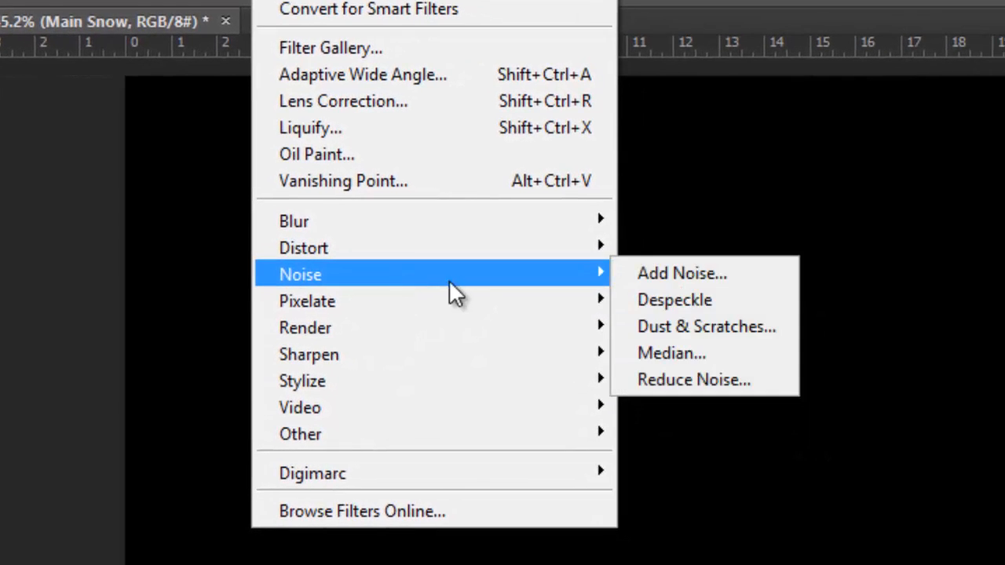
- Apply Add Noise at 150% amount, Gaussian distribution, Monochromatic to the black layer
{"action": "left_click", "coordinate": [682, 273]}
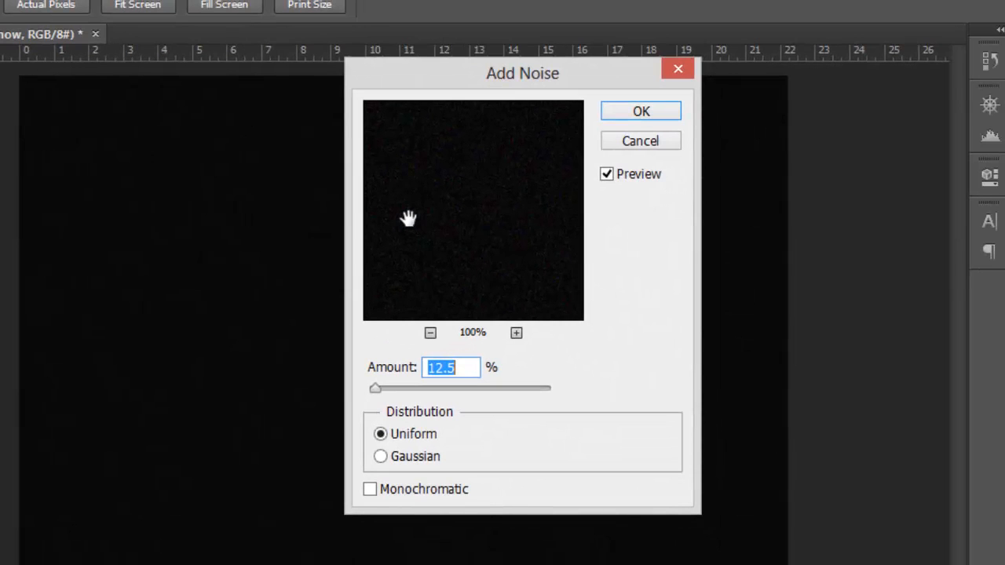
{"action": "mouse_move", "coordinate": [117, 299]}
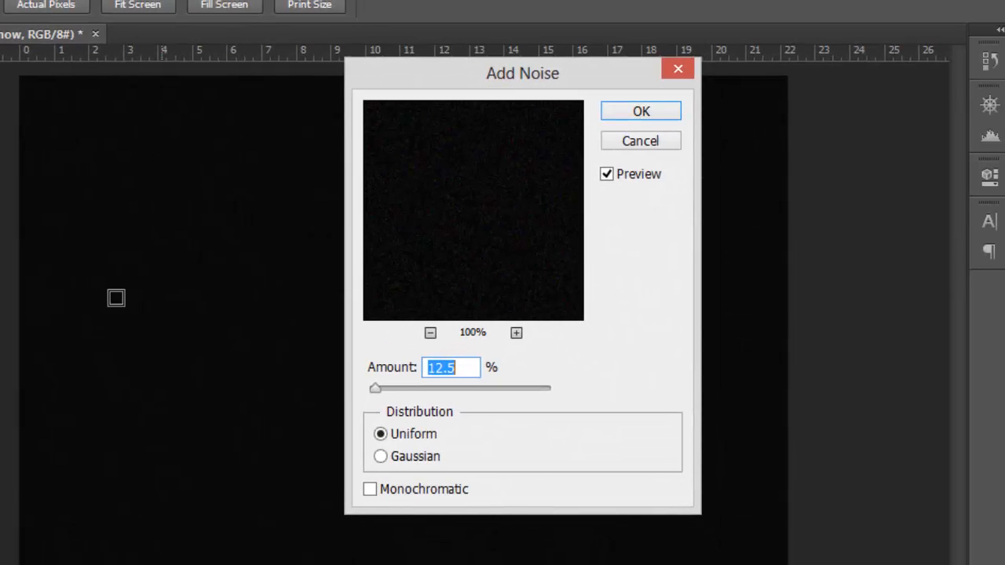
{"action": "left_click_drag", "start_coordinate": [376, 388], "coordinate": [401, 388]}
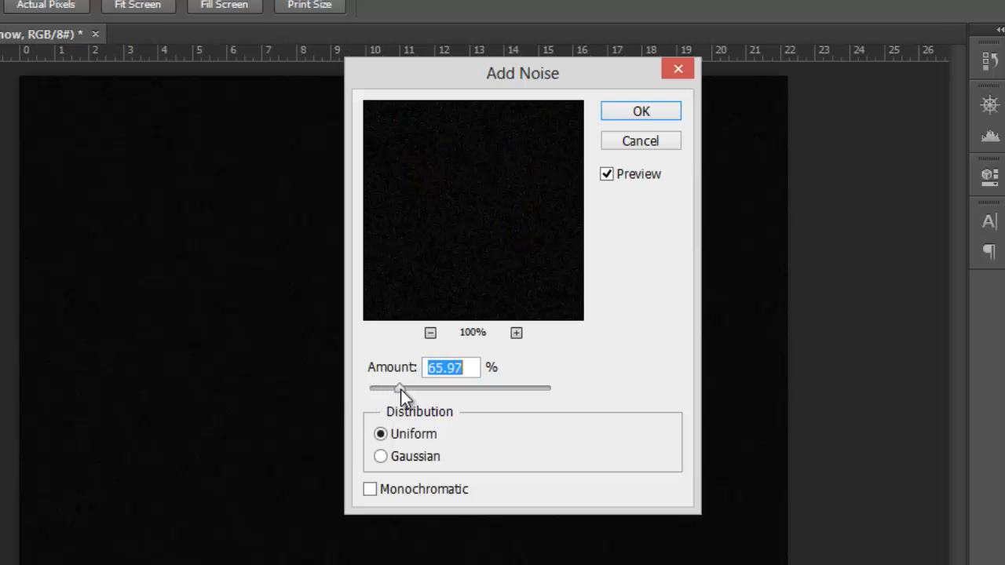
{"action": "left_click_drag", "start_coordinate": [400, 388], "coordinate": [405, 388]}
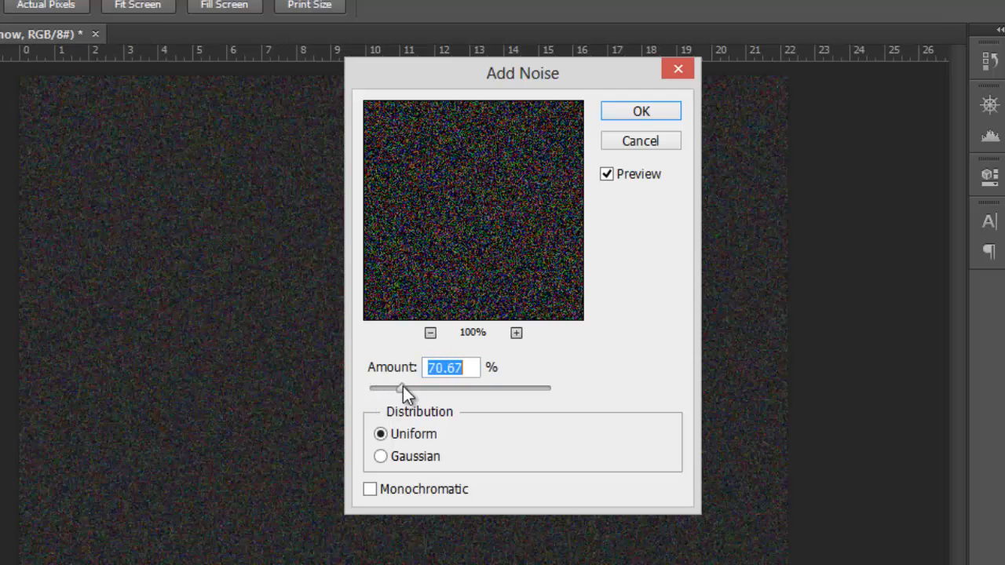
{"action": "left_click_drag", "start_coordinate": [405, 387], "coordinate": [437, 387]}
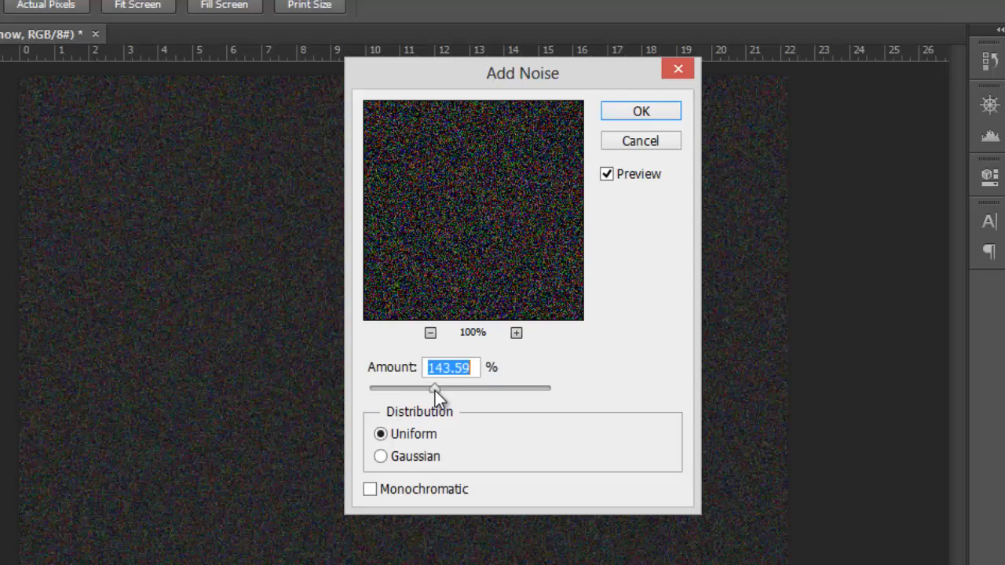
{"action": "left_click_drag", "start_coordinate": [434, 388], "coordinate": [443, 388]}
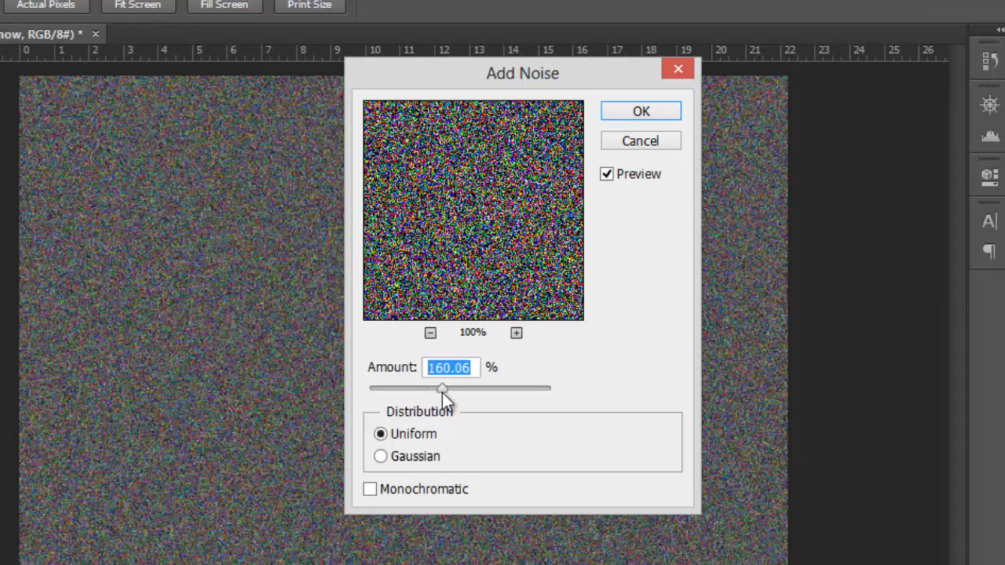
{"action": "type", "text": "150"}
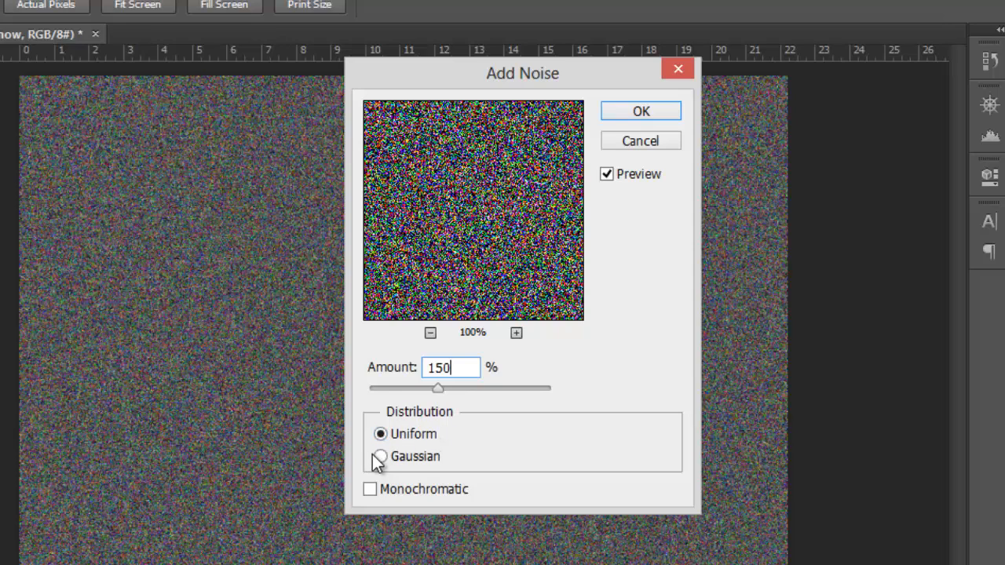
{"action": "left_click", "coordinate": [380, 456]}
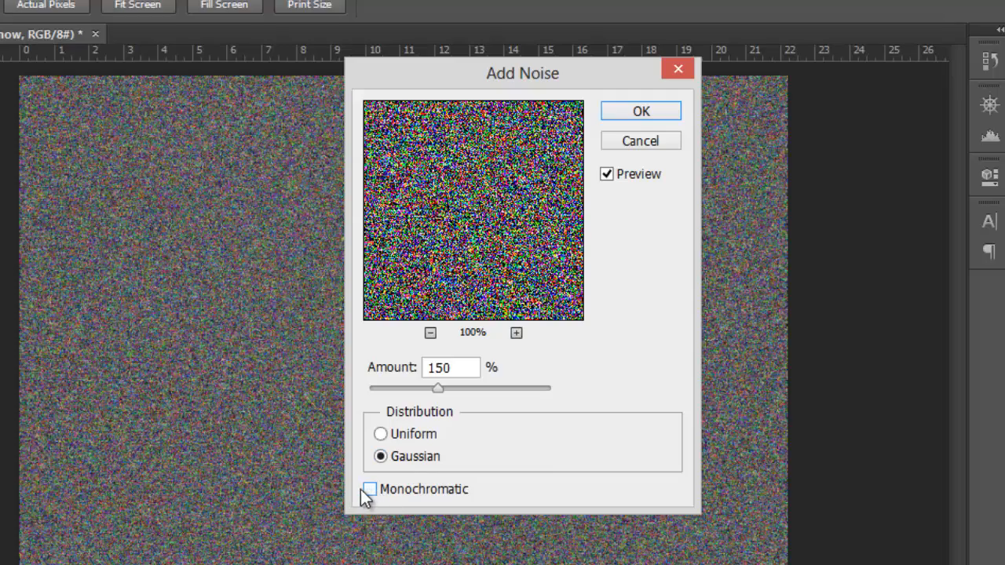
{"action": "left_click", "coordinate": [370, 489]}
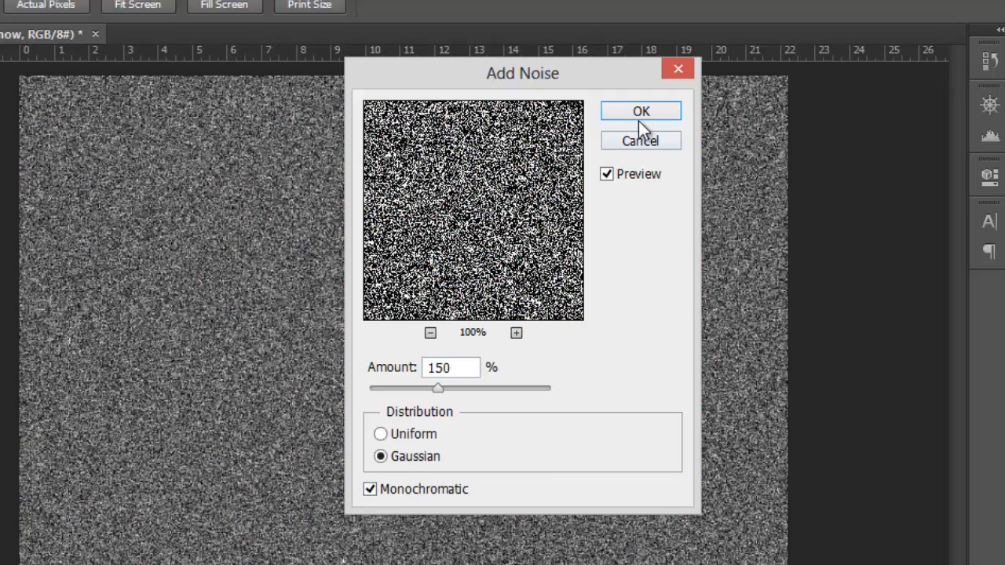
{"action": "left_click", "coordinate": [641, 110]}
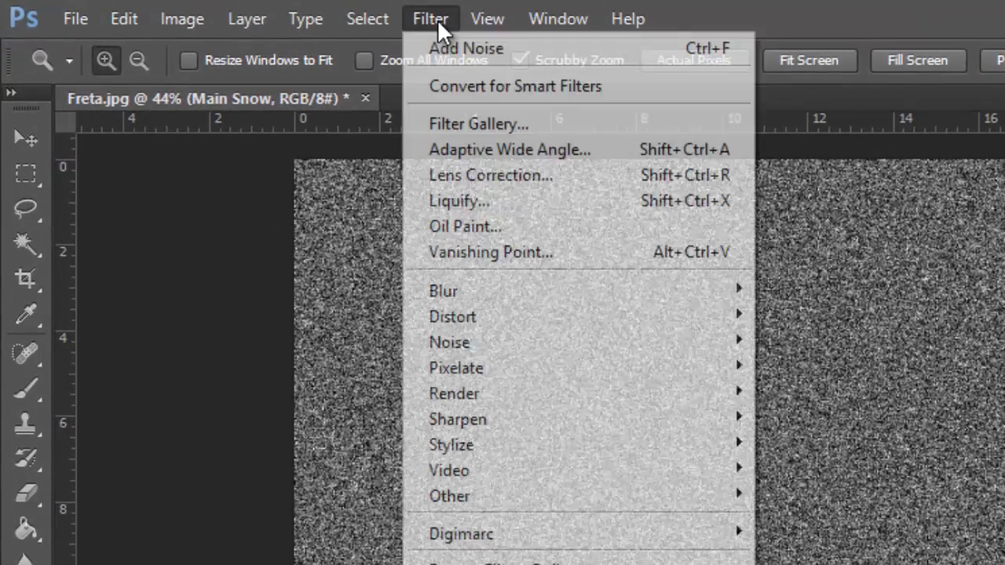
{"action": "mouse_move", "coordinate": [443, 291]}
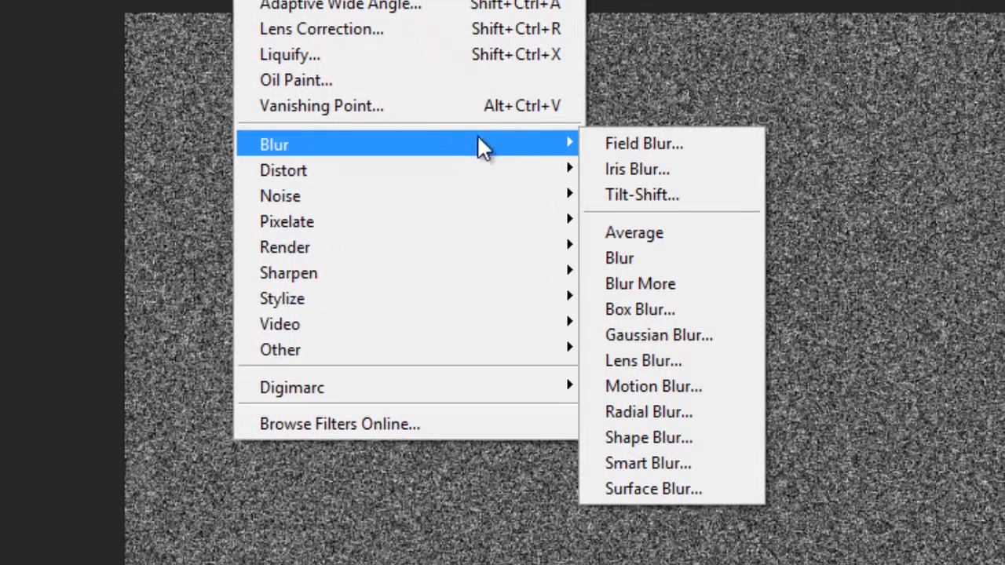
{"action": "mouse_move", "coordinate": [699, 283]}
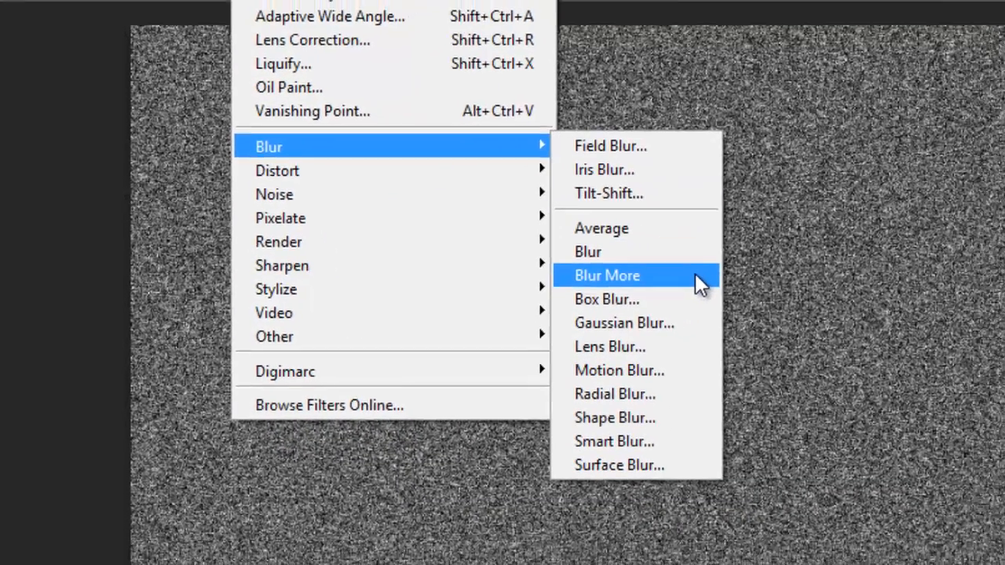
- Soften the grey noise with Filter > Blur > Blur More
{"action": "left_click", "coordinate": [606, 274]}
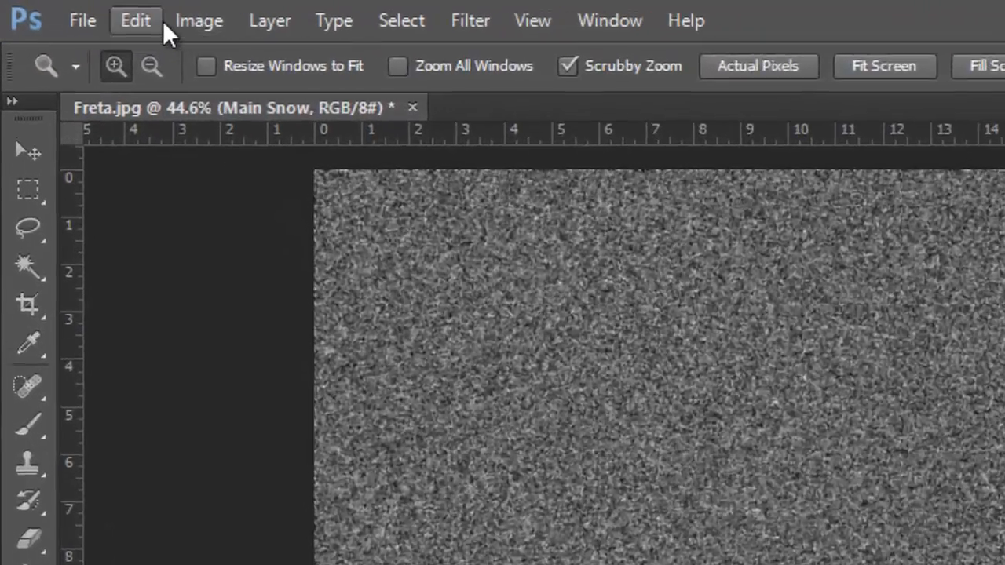
- Apply a Levels adjustment with input levels 163, 1.00, 205 to leave white specks on black
{"action": "left_click", "coordinate": [198, 21]}
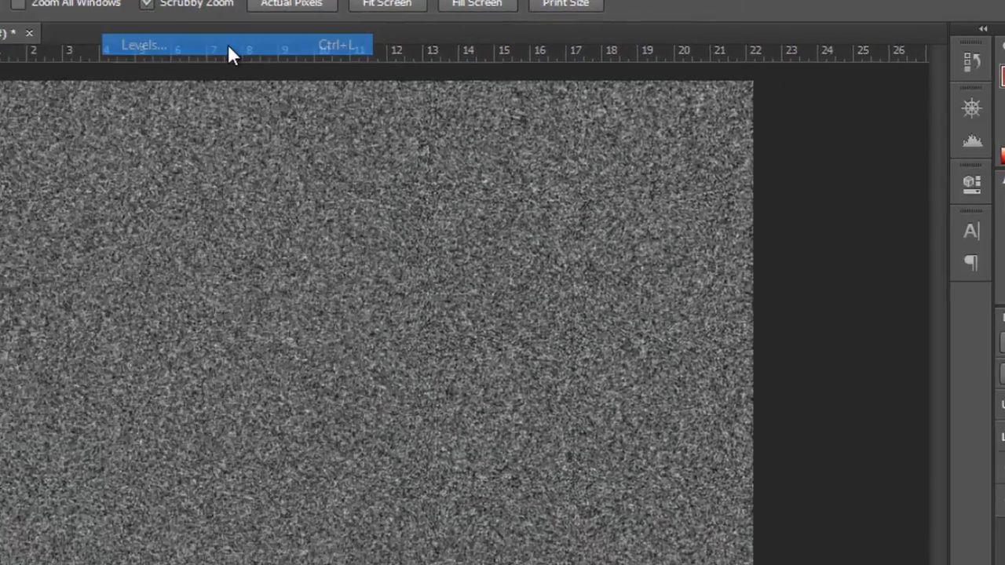
{"action": "left_click", "coordinate": [144, 43]}
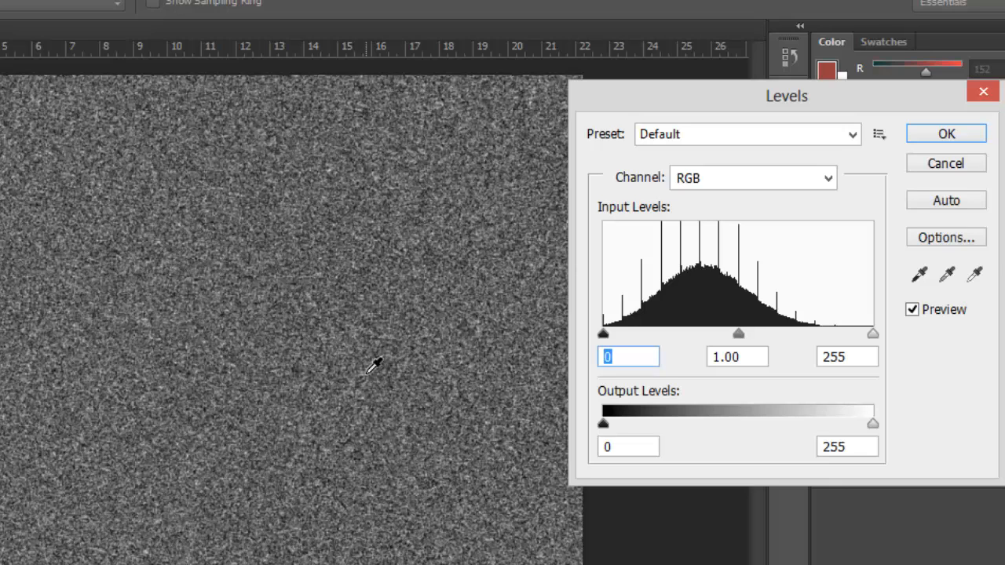
{"action": "type", "text": "163"}
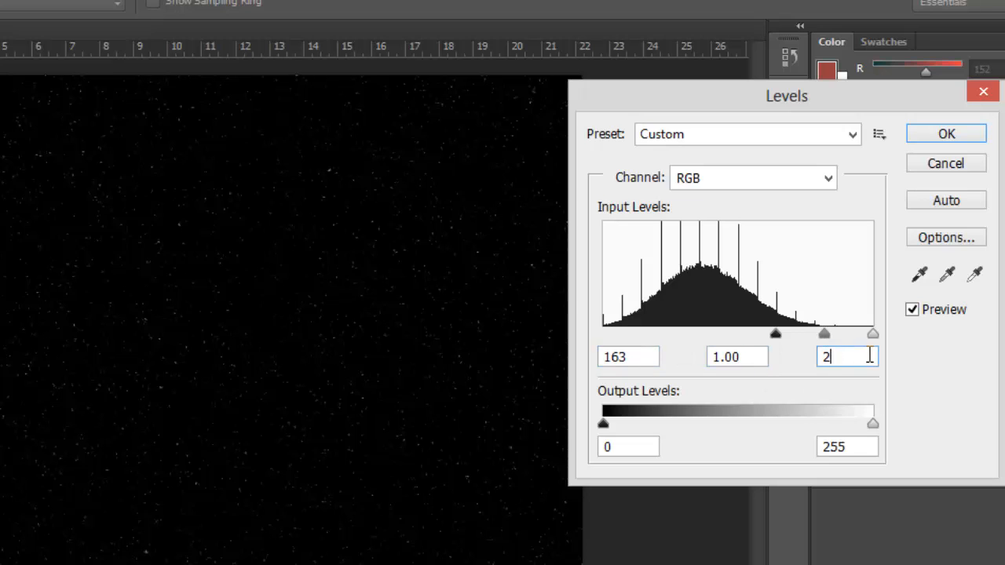
{"action": "type", "text": "205"}
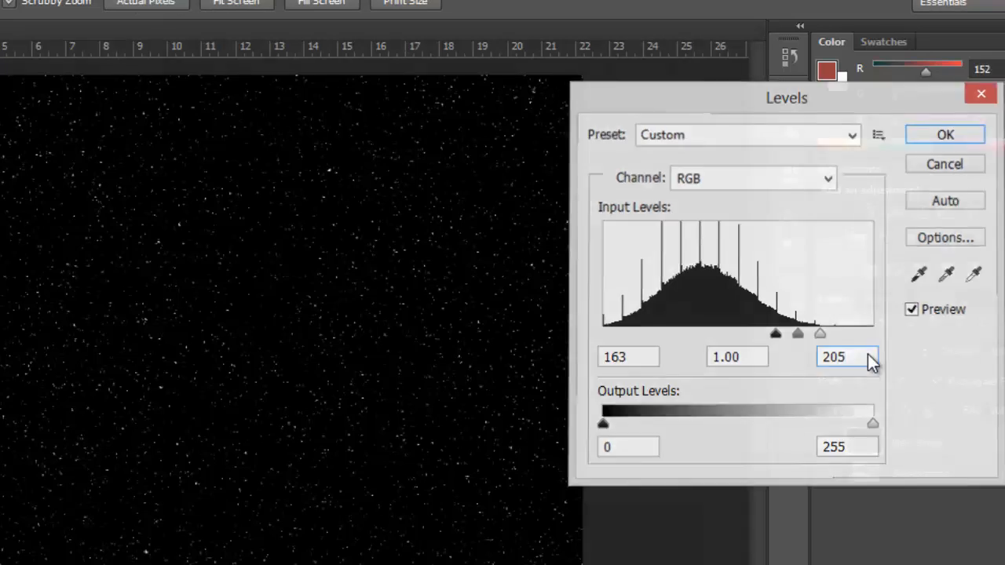
{"action": "left_click", "coordinate": [946, 135]}
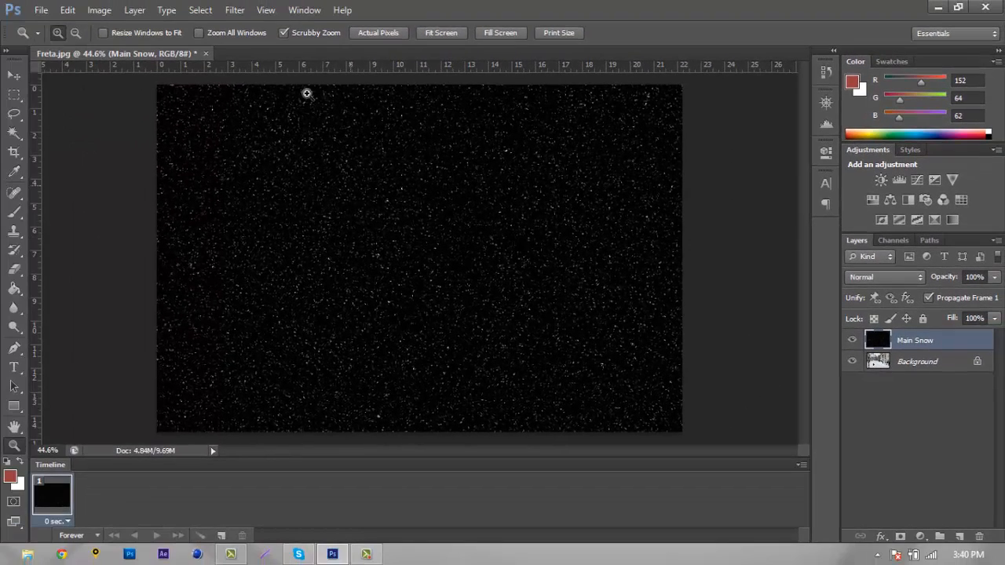
{"action": "mouse_move", "coordinate": [770, 288]}
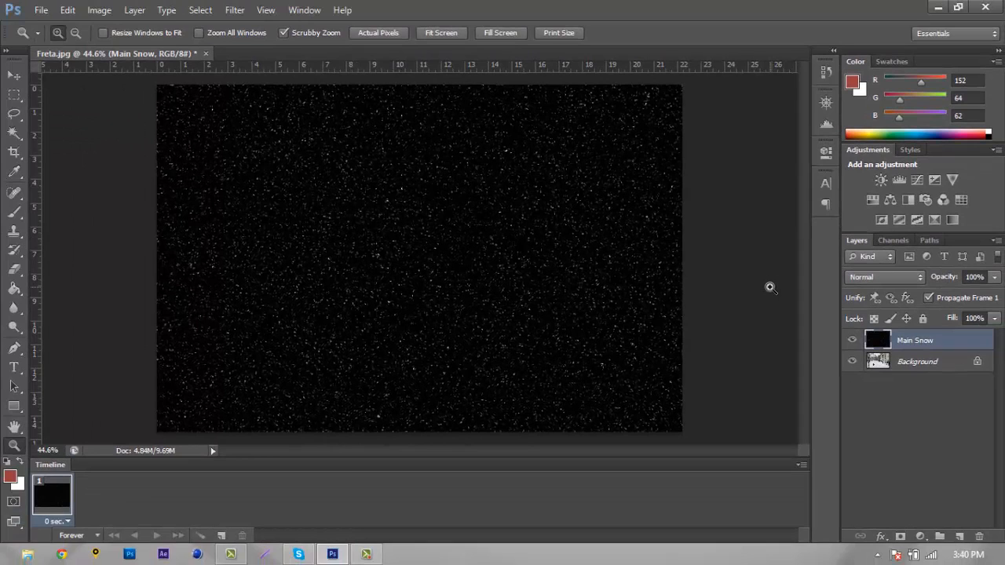
{"action": "mouse_move", "coordinate": [778, 264]}
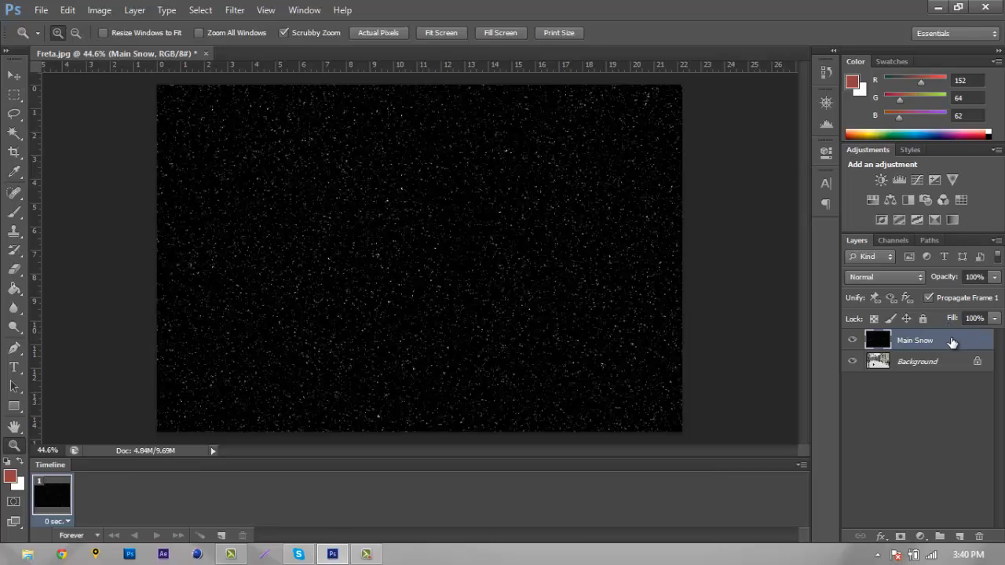
- Set the Main Snow layer's blend mode to Screen after briefly trying Color Dodge
{"action": "left_click", "coordinate": [882, 277]}
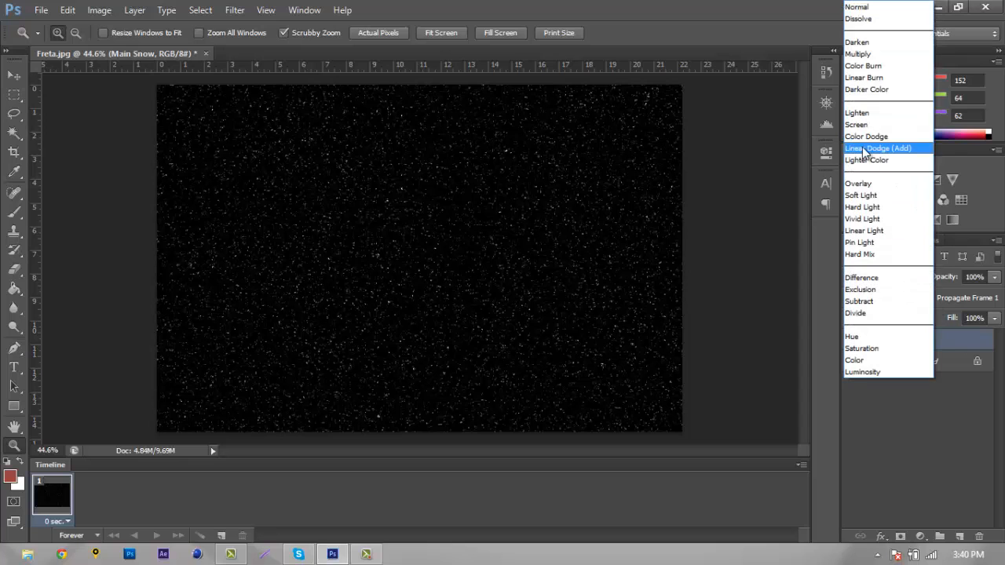
{"action": "left_click", "coordinate": [867, 137]}
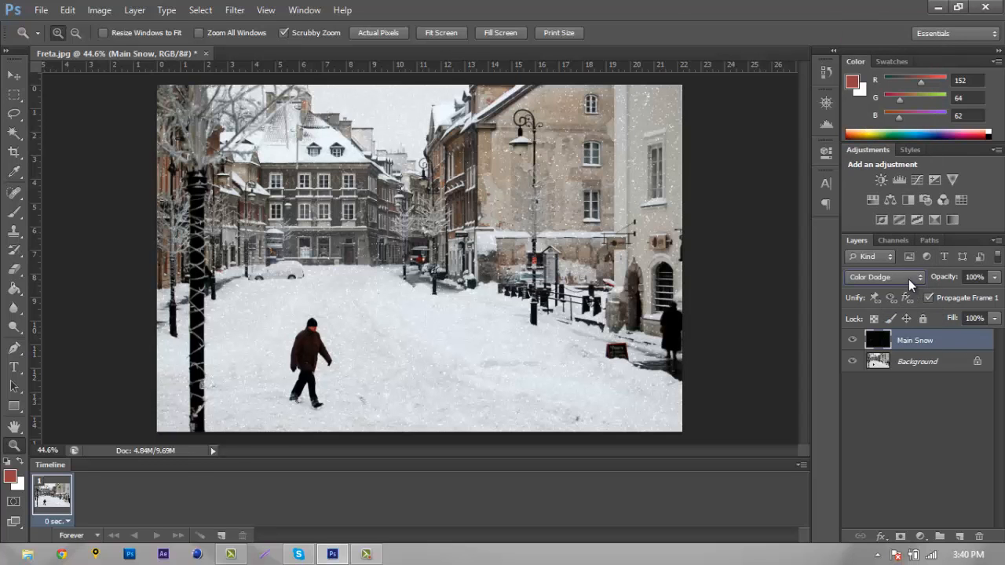
{"action": "left_click", "coordinate": [882, 277]}
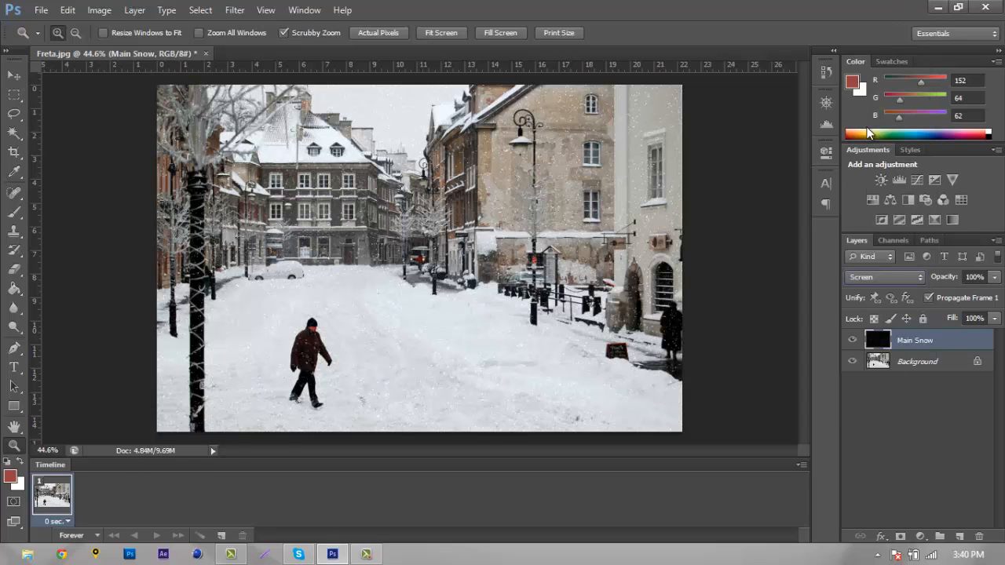
{"action": "key", "text": "f"}
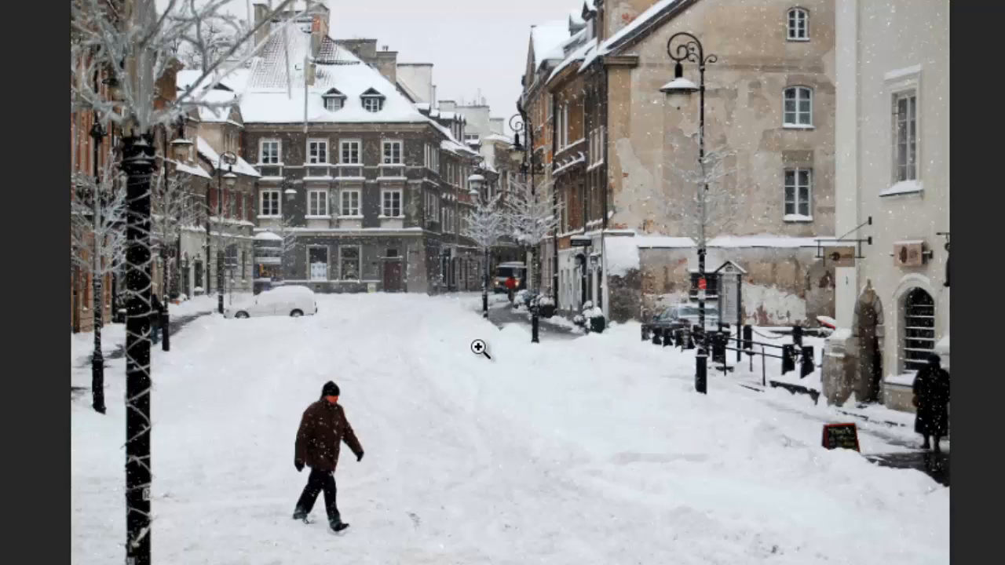
{"action": "mouse_move", "coordinate": [479, 442]}
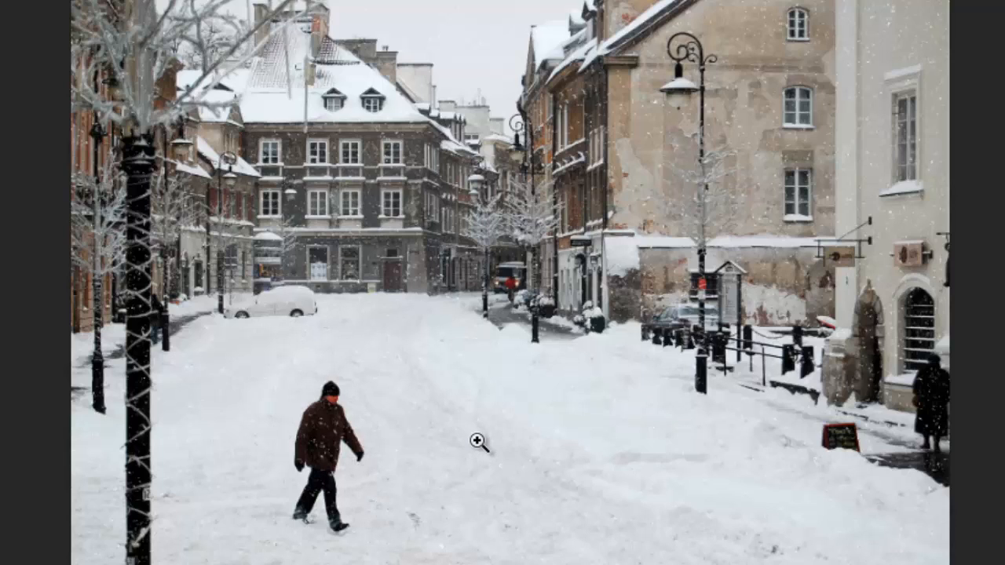
{"action": "mouse_move", "coordinate": [777, 427]}
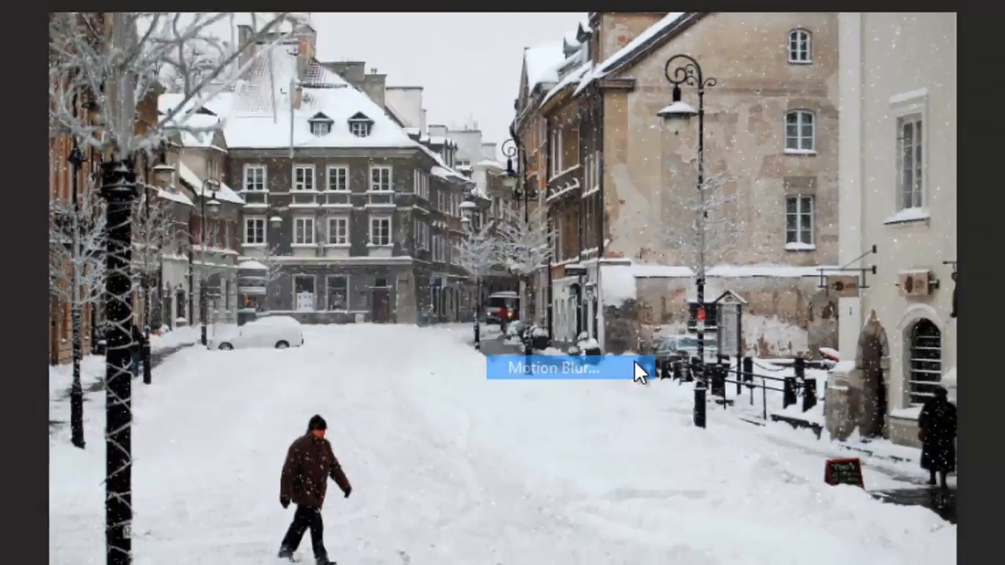
- Apply Motion Blur to Main Snow with angle -65 degrees and distance 7 pixels
{"action": "left_click", "coordinate": [559, 368]}
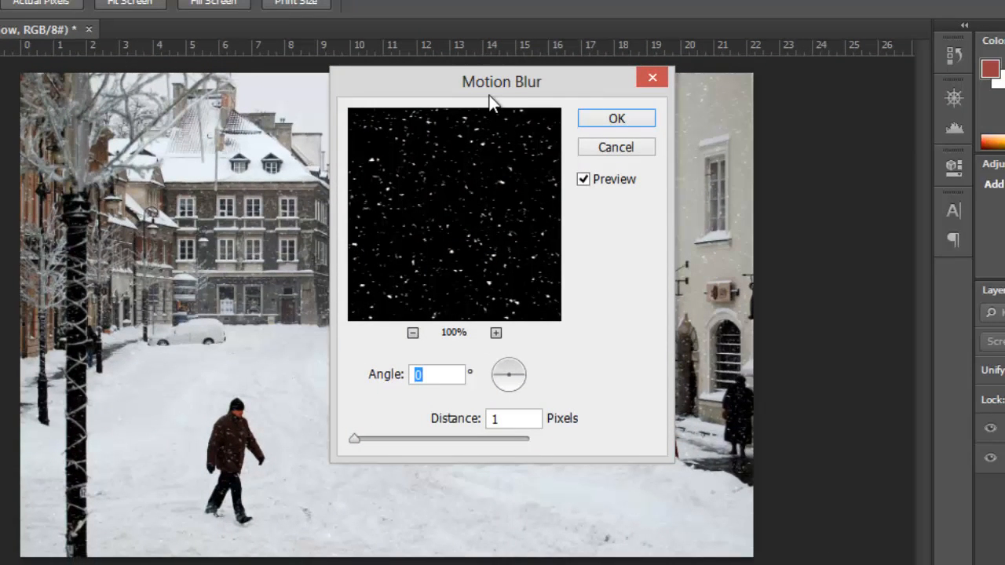
{"action": "left_click_drag", "start_coordinate": [501, 81], "coordinate": [487, 123]}
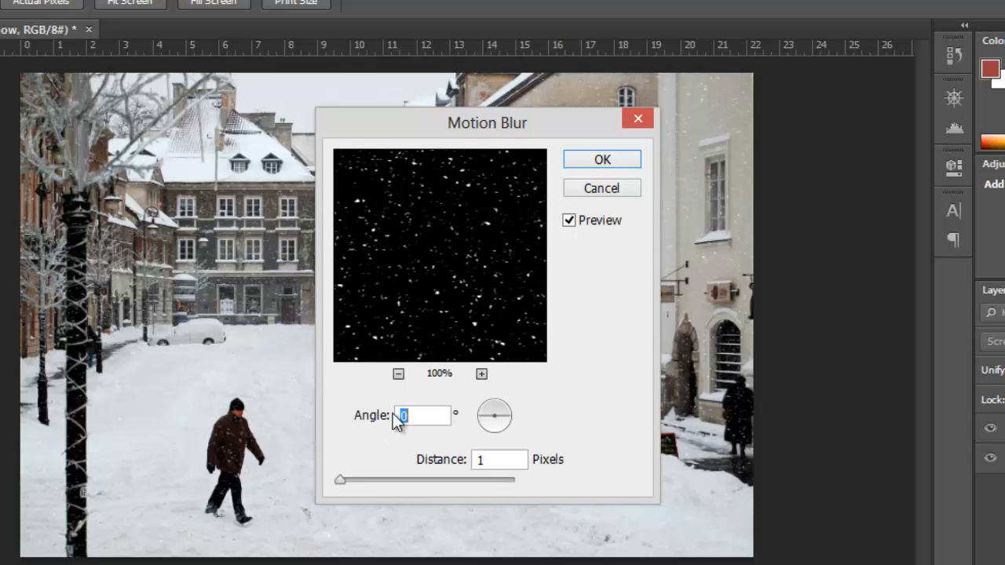
{"action": "type", "text": "-85"}
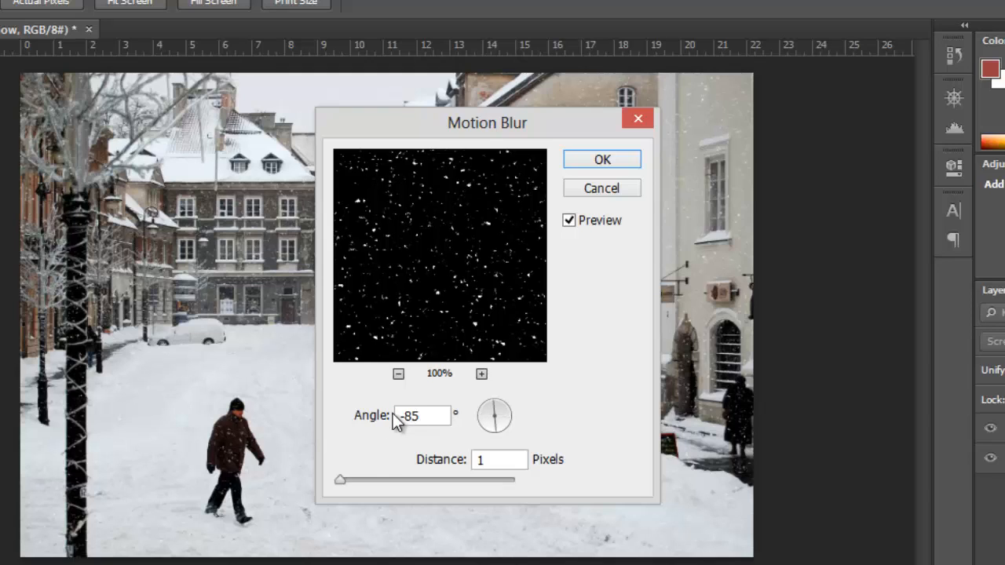
{"action": "triple_click", "coordinate": [421, 414]}
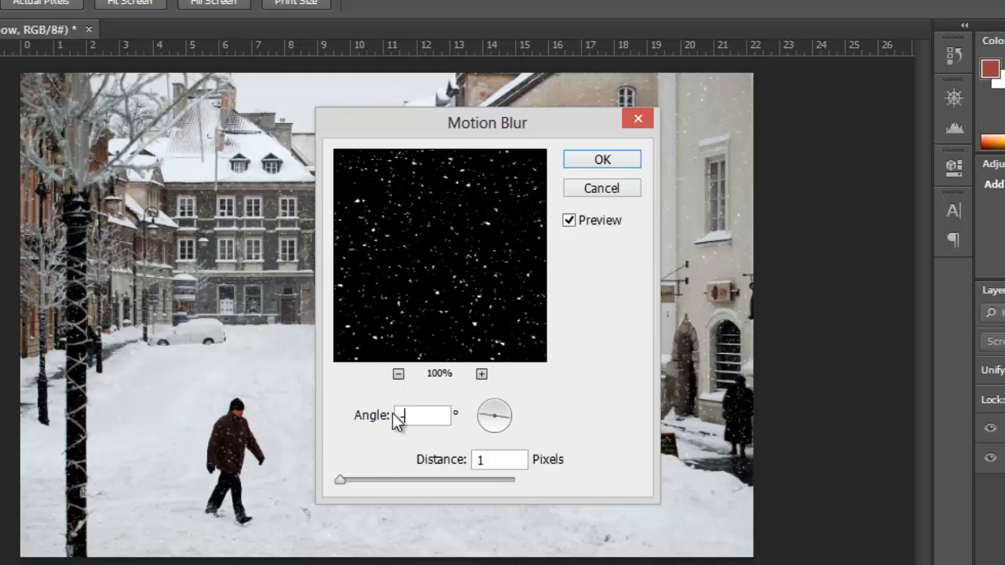
{"action": "type", "text": "-6"}
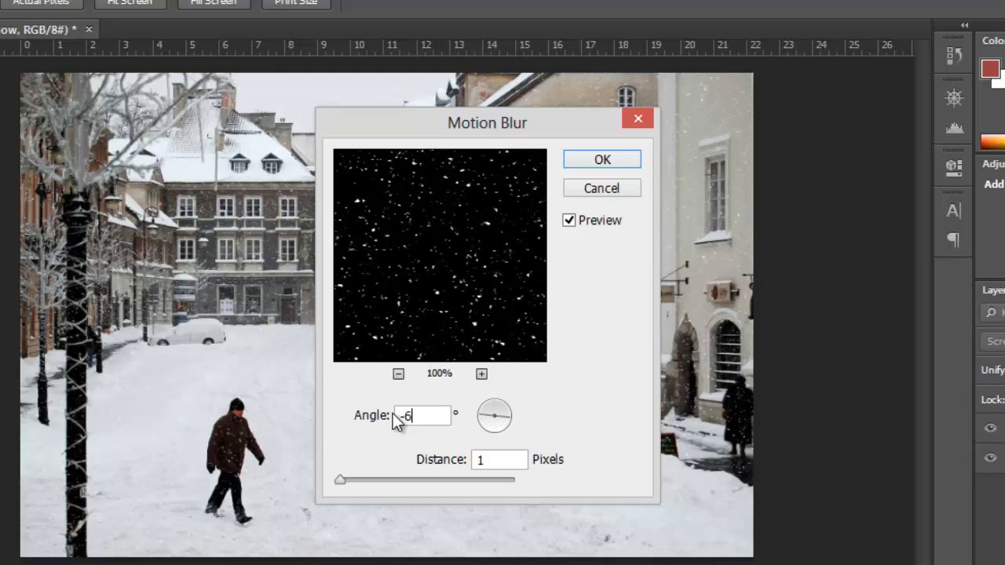
{"action": "type", "text": "5"}
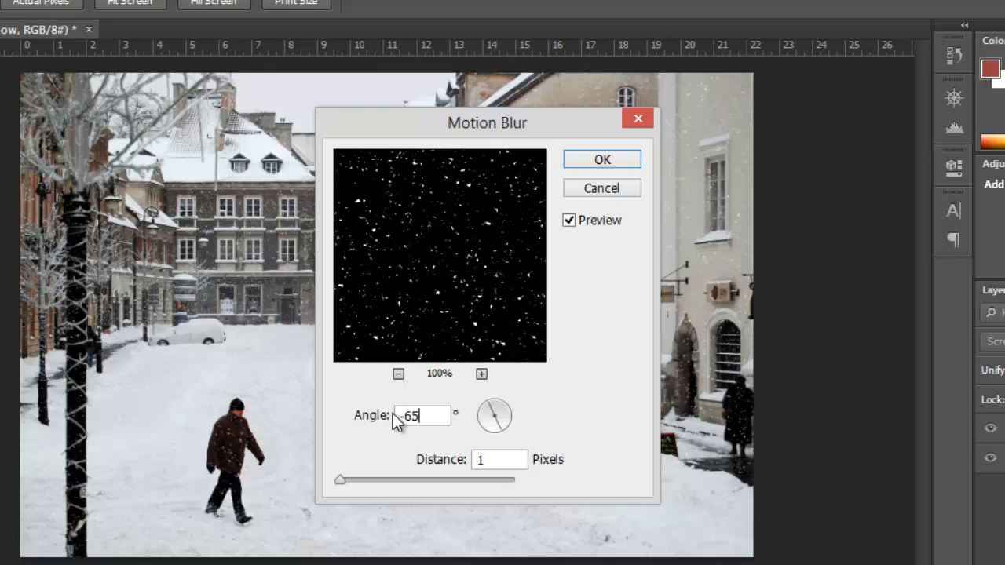
{"action": "left_click_drag", "start_coordinate": [339, 481], "coordinate": [352, 481]}
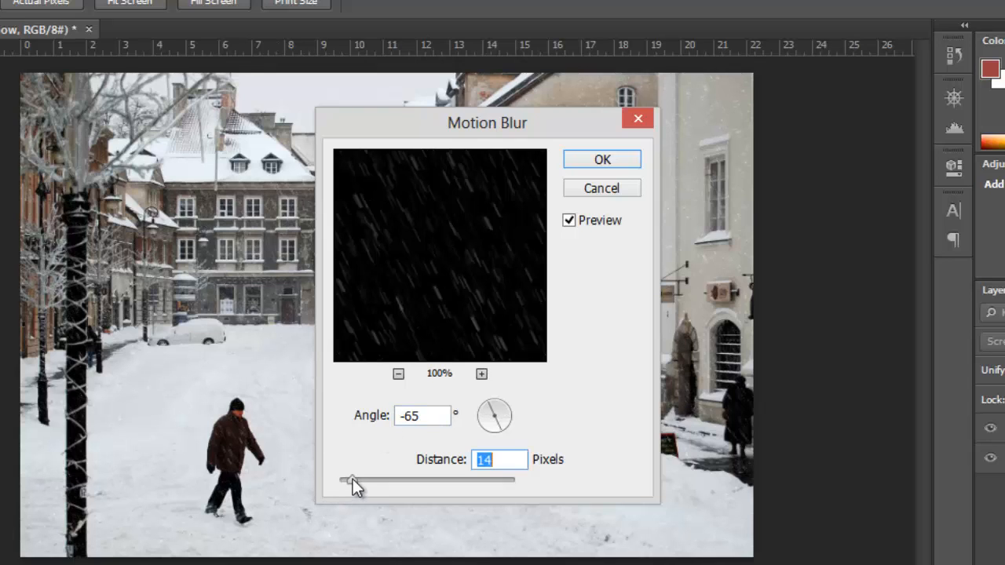
{"action": "left_click_drag", "start_coordinate": [352, 480], "coordinate": [343, 481]}
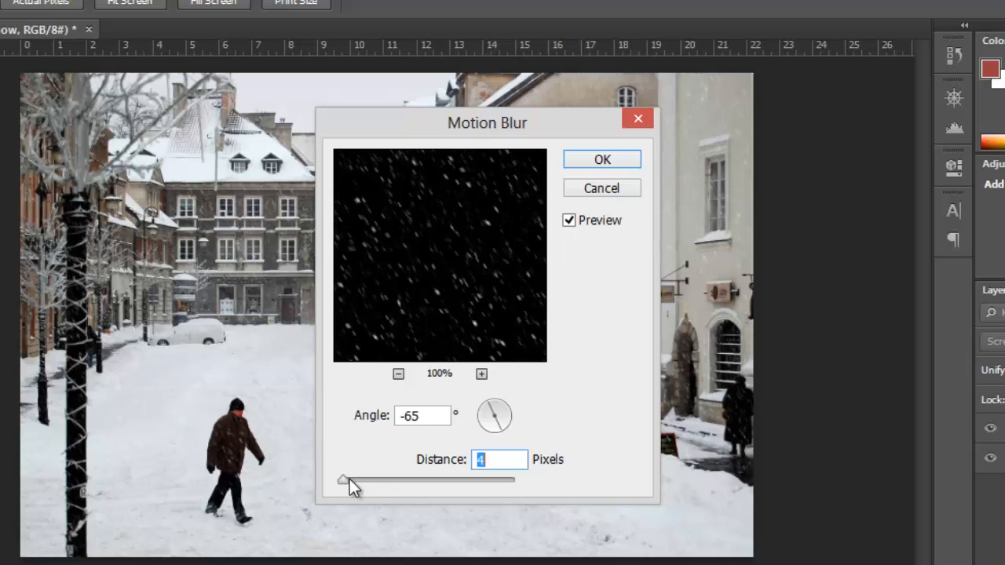
{"action": "type", "text": "7"}
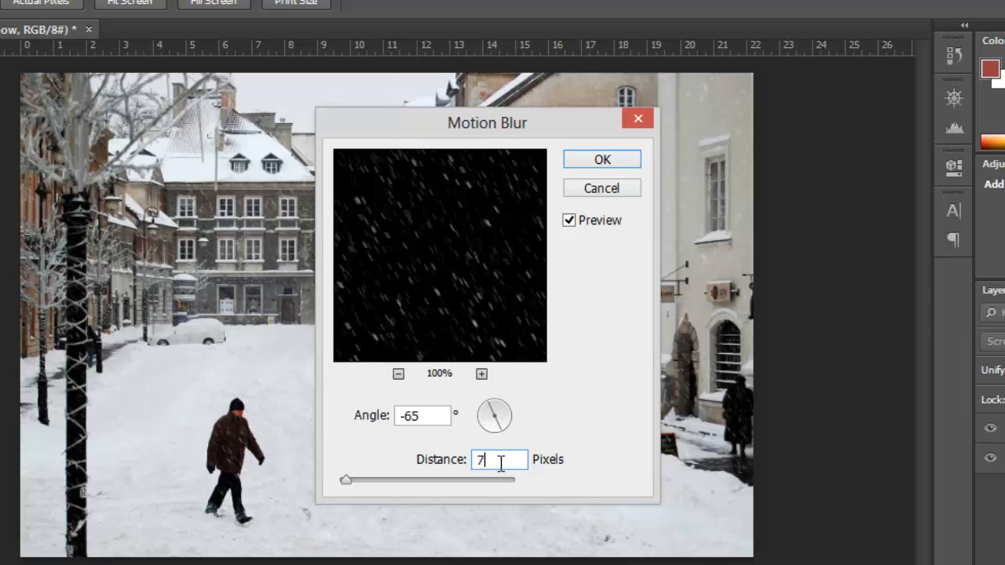
{"action": "mouse_move", "coordinate": [229, 486]}
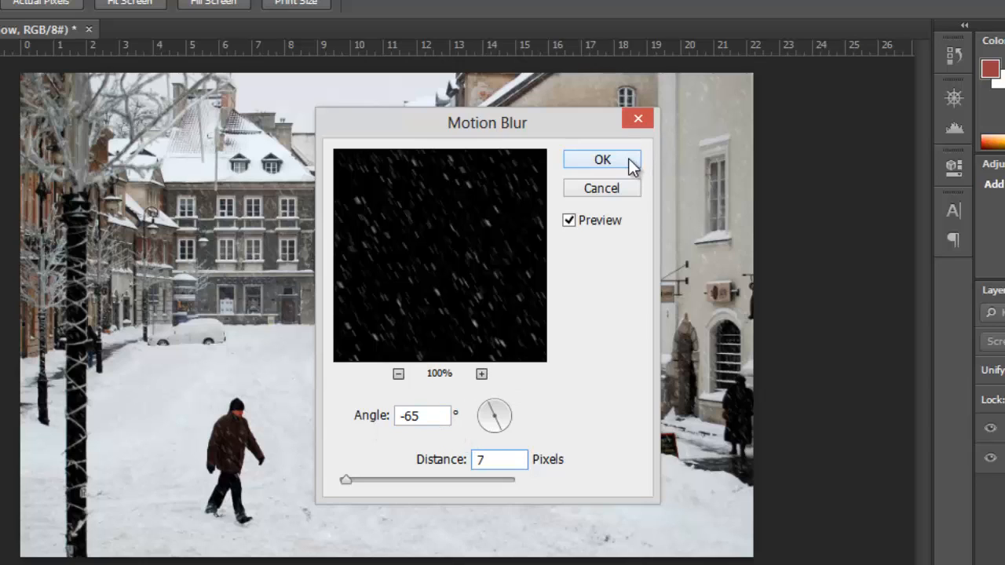
{"action": "left_click", "coordinate": [601, 161]}
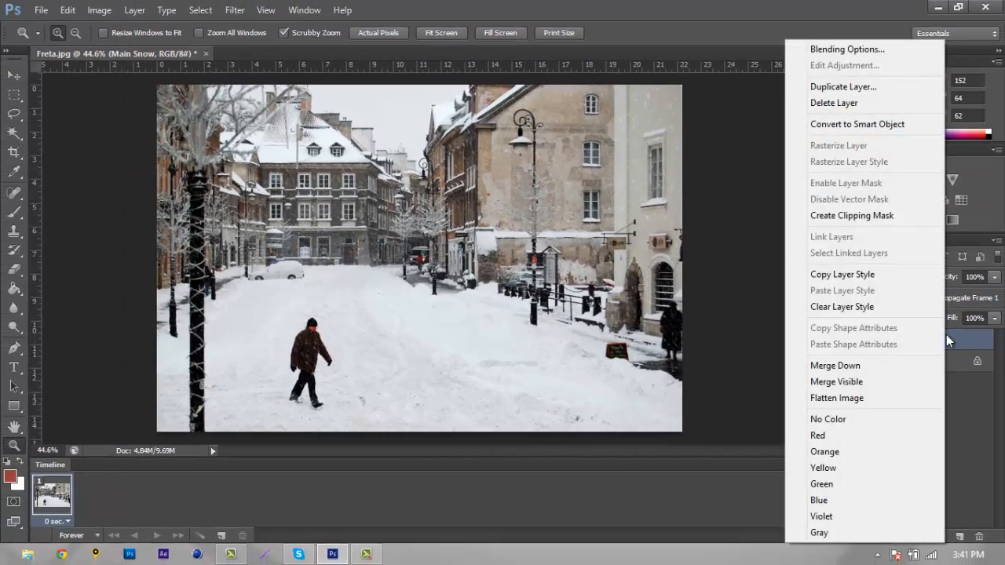
{"action": "mouse_move", "coordinate": [842, 86]}
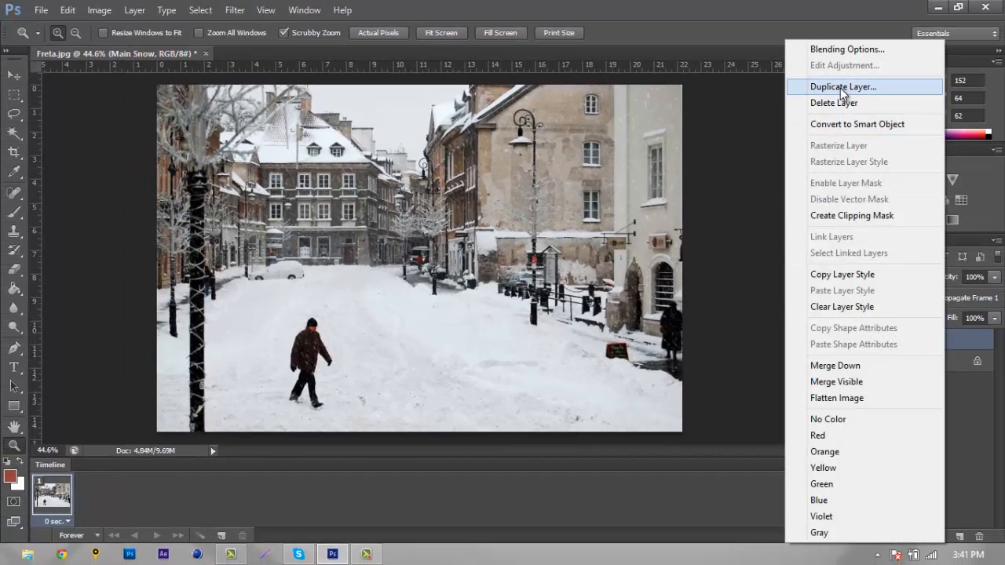
- Duplicate Main Snow into a Main Snow copy layer above it
{"action": "left_click", "coordinate": [842, 87]}
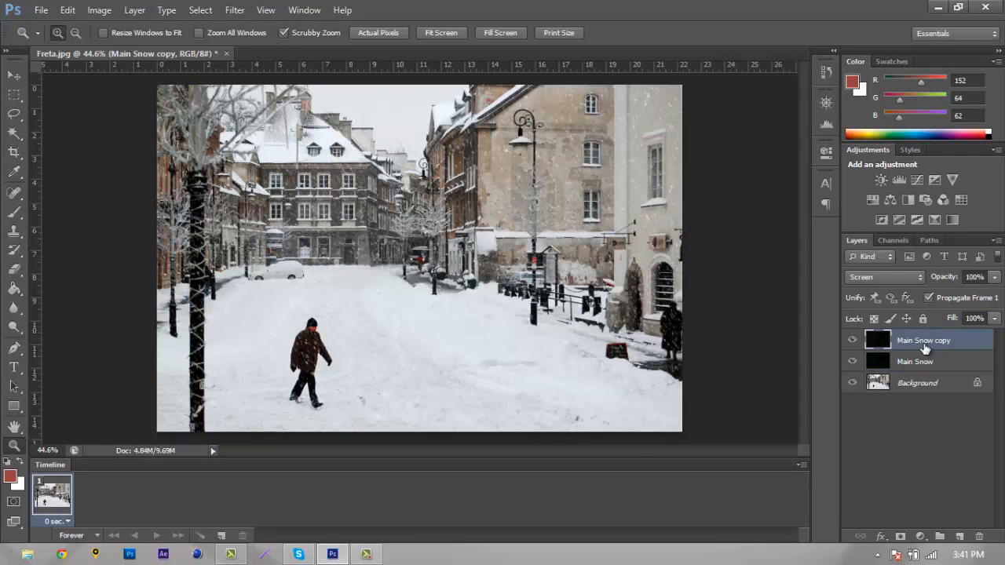
{"action": "double_click", "coordinate": [924, 339]}
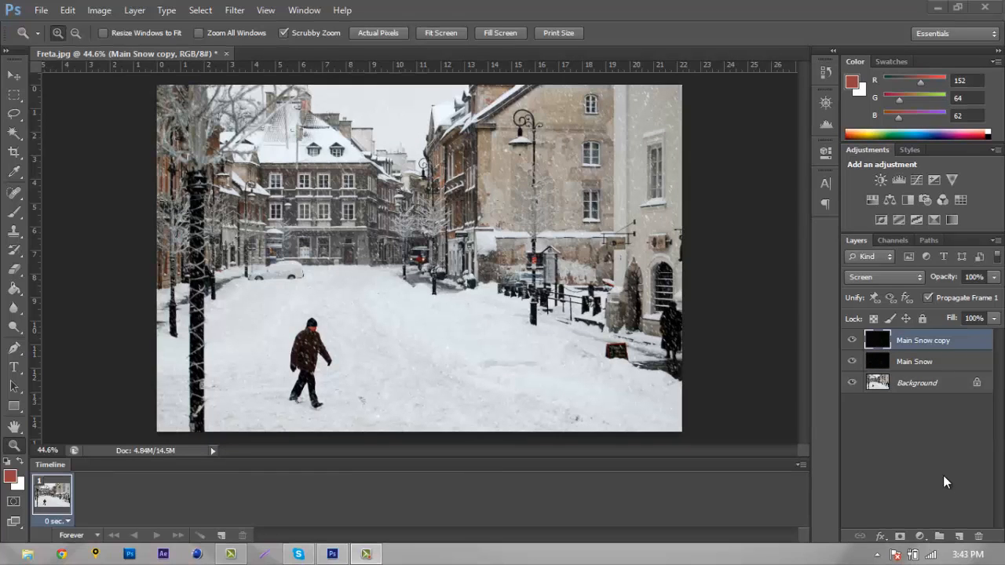
{"action": "left_click", "coordinate": [66, 9]}
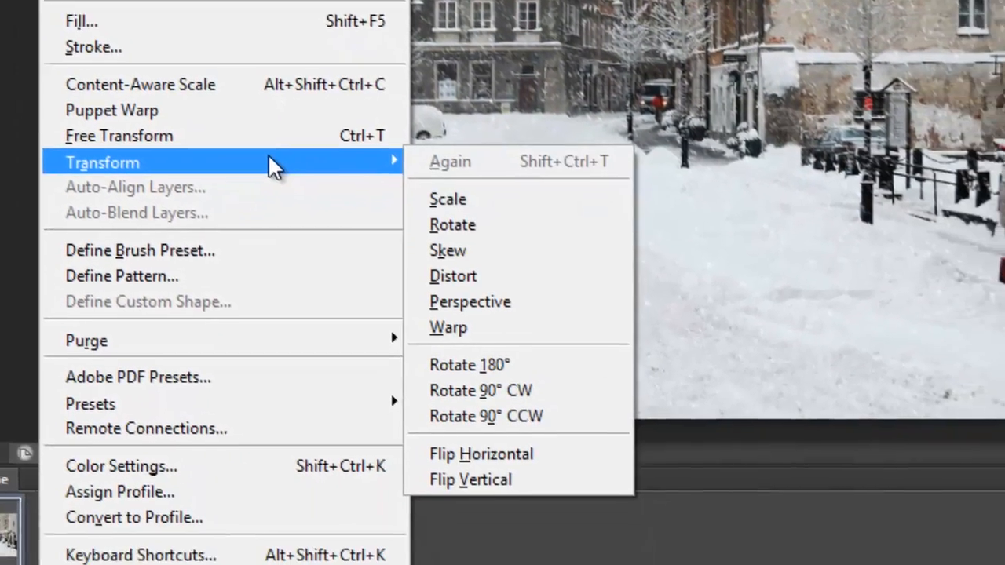
{"action": "mouse_move", "coordinate": [515, 358]}
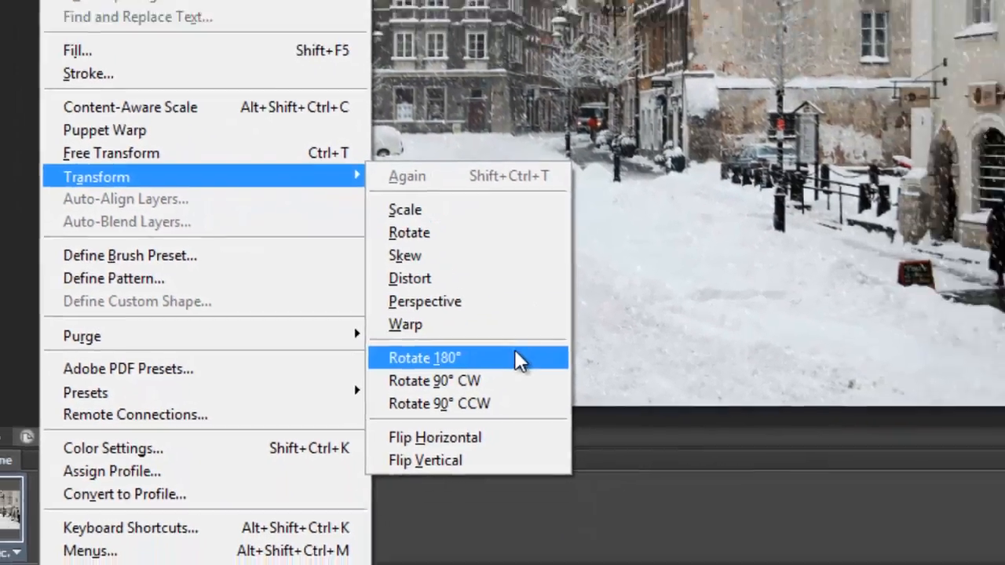
- Rotate the Main Snow copy layer 180° via Edit > Transform
{"action": "left_click", "coordinate": [425, 358]}
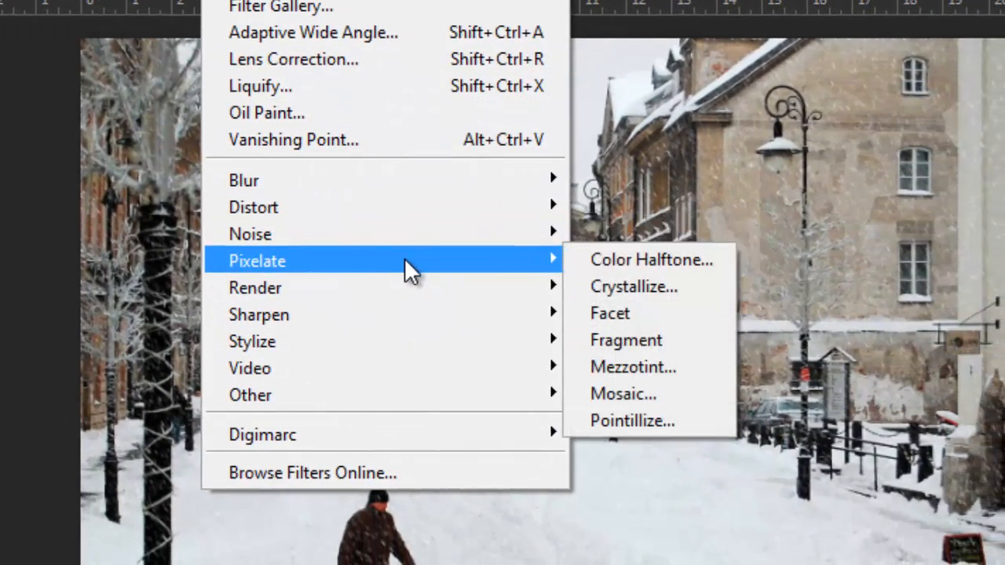
- Apply Crystallize with cell size 3 to the Main Snow copy layer
{"action": "left_click", "coordinate": [633, 286]}
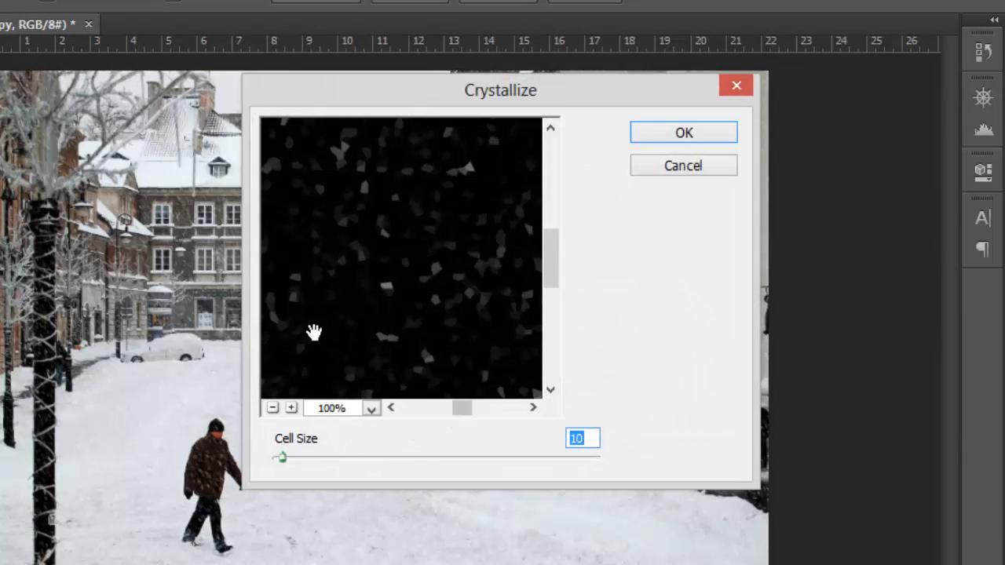
{"action": "left_click_drag", "start_coordinate": [500, 90], "coordinate": [412, 146]}
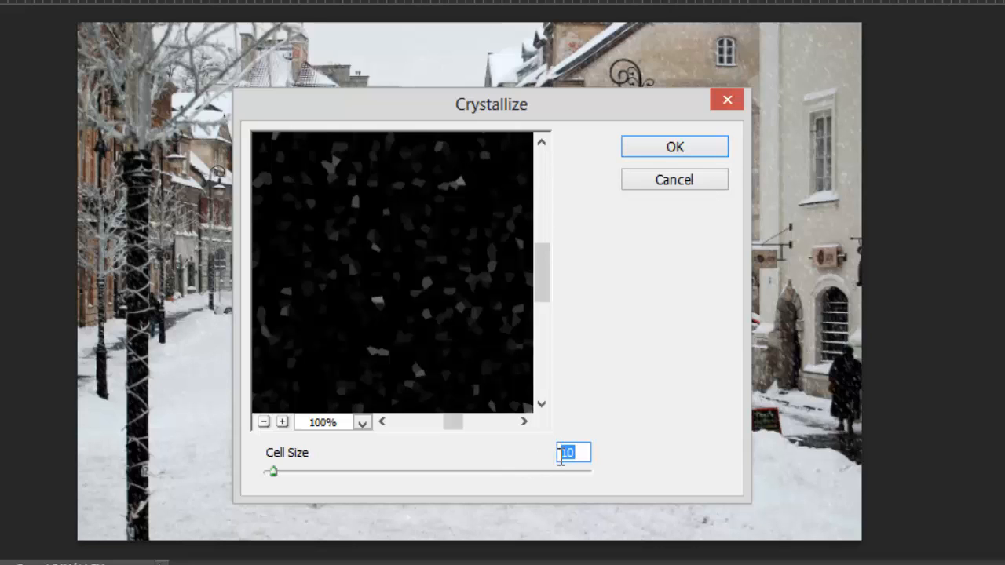
{"action": "type", "text": "3"}
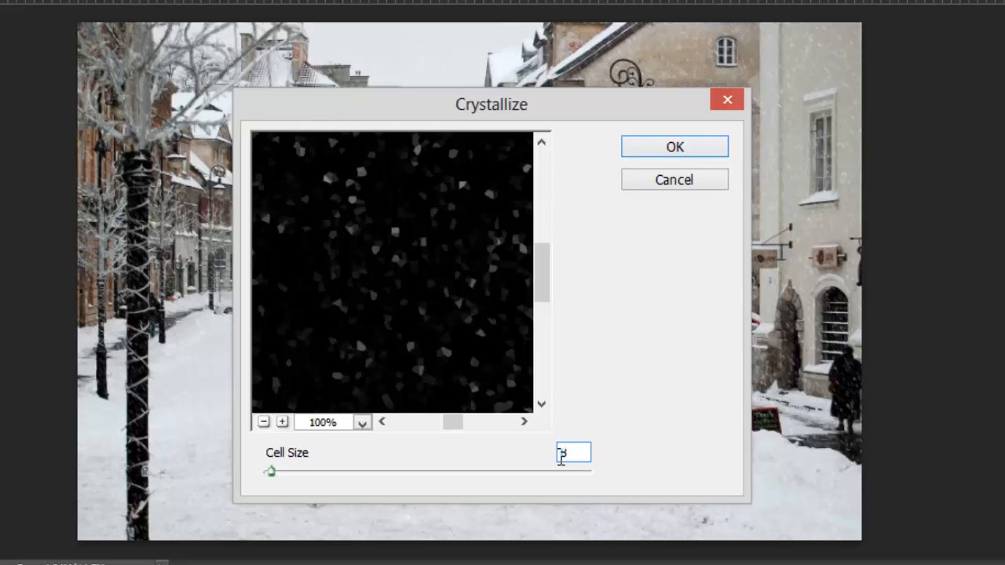
{"action": "left_click", "coordinate": [674, 146]}
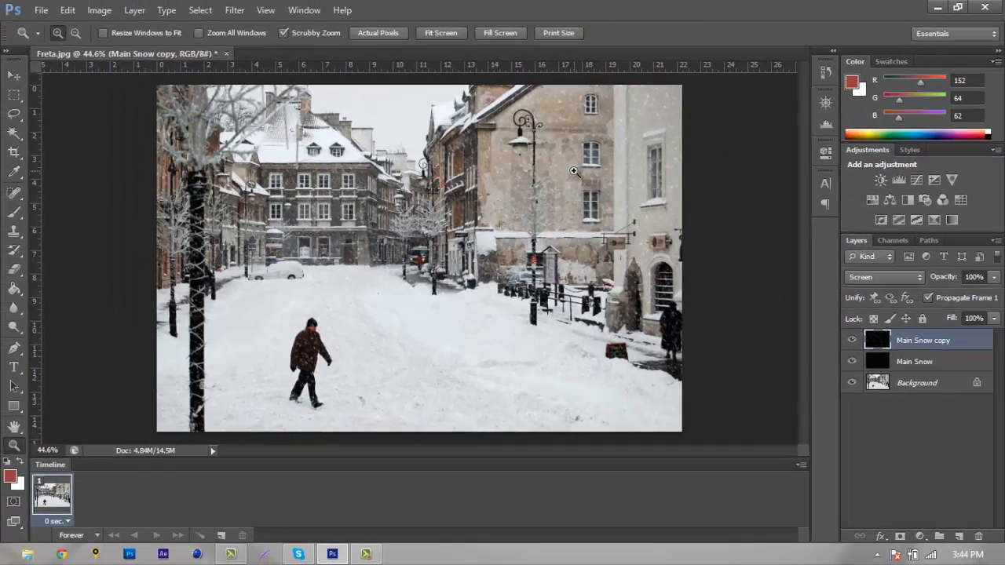
{"action": "mouse_move", "coordinate": [427, 223]}
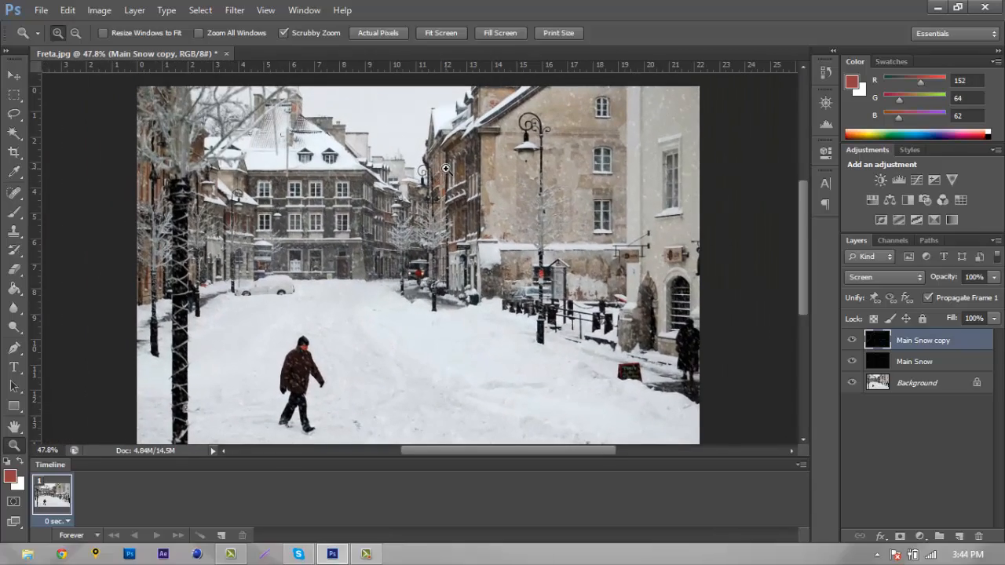
{"action": "scroll", "scroll_direction": "up", "scroll_amount": 3}
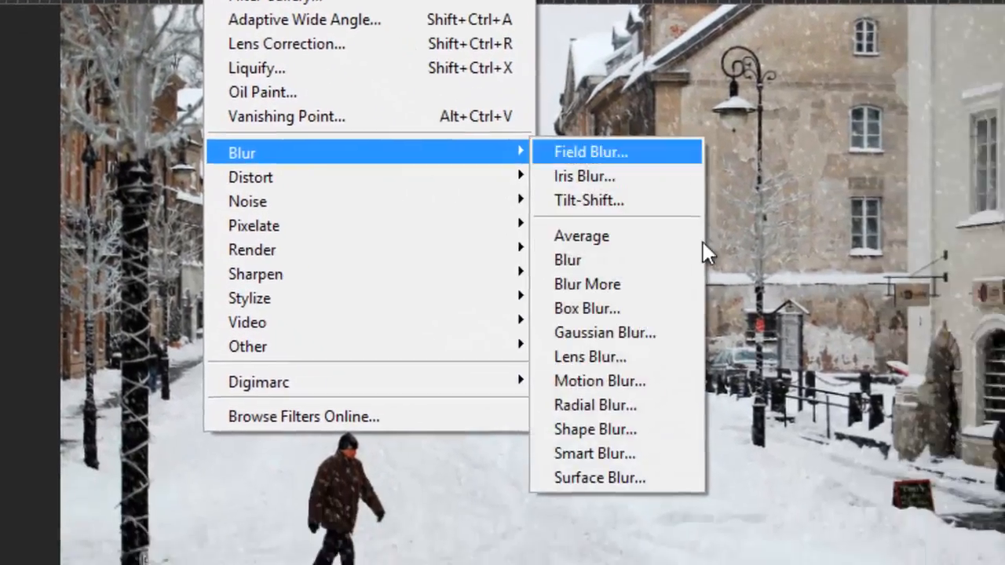
- Motion-blur the Main Snow copy at -65° over 15 pixels for wind-blown streaks
{"action": "left_click", "coordinate": [600, 381]}
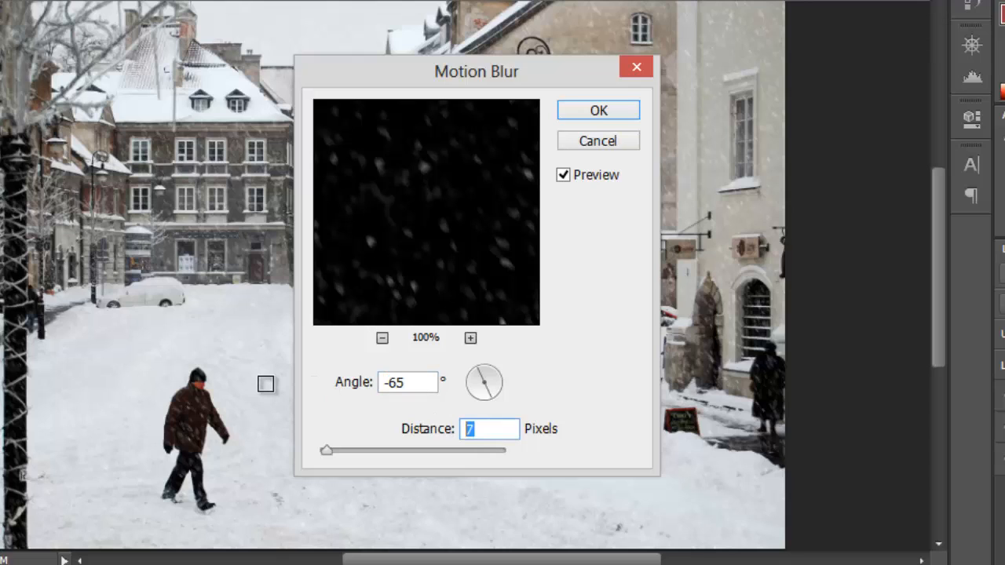
{"action": "type", "text": "15"}
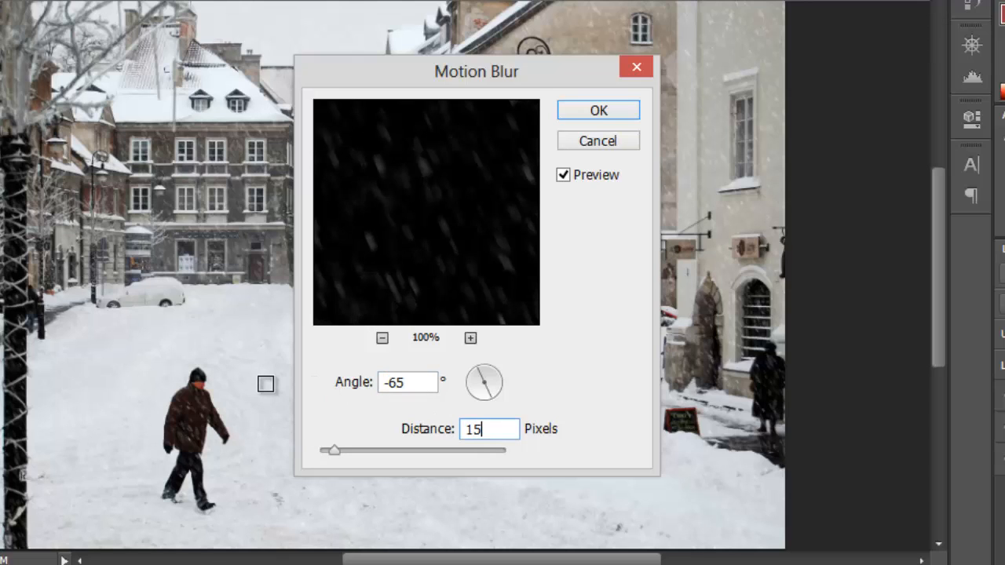
{"action": "mouse_move", "coordinate": [374, 368]}
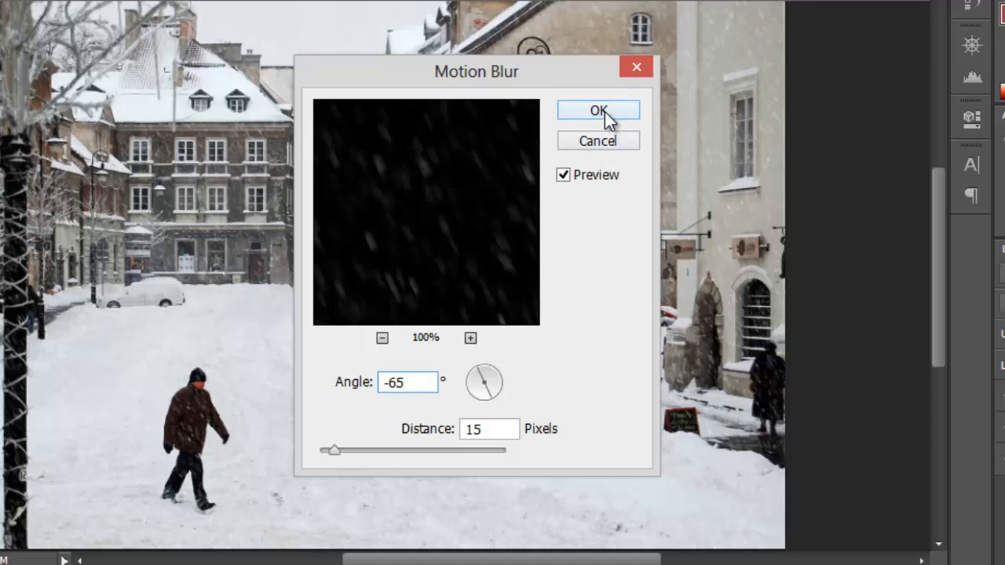
{"action": "left_click", "coordinate": [598, 110]}
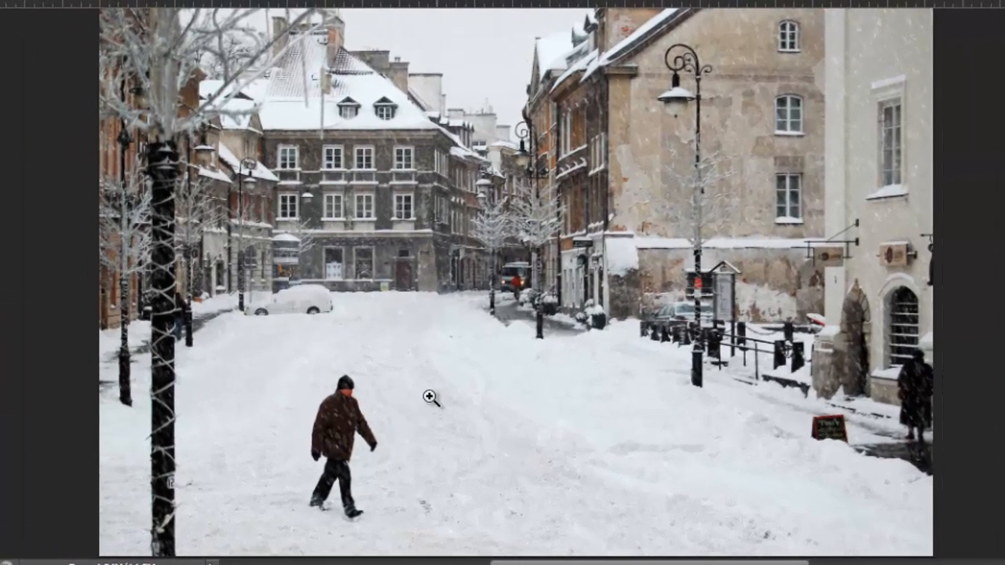
{"action": "mouse_move", "coordinate": [634, 431]}
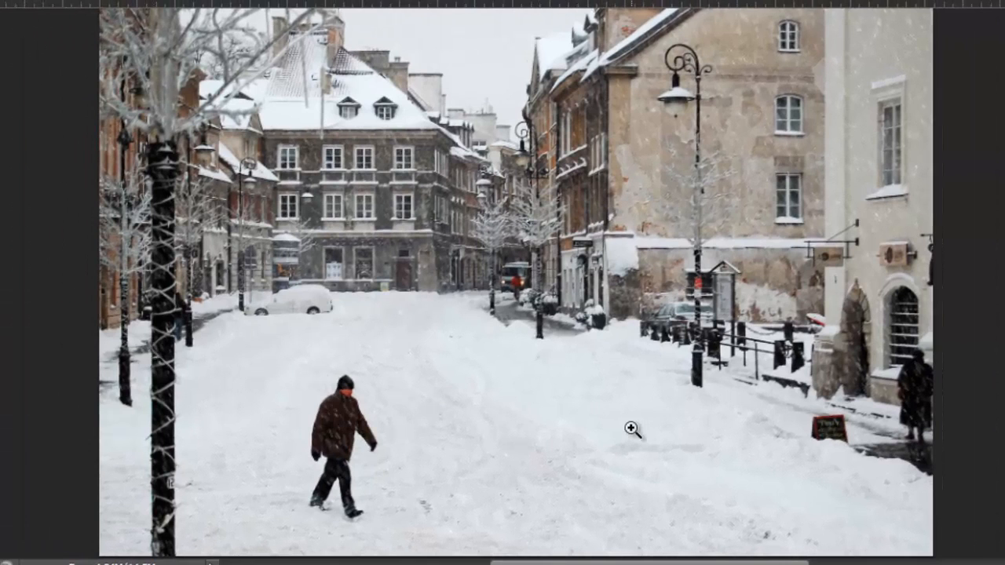
{"action": "mouse_move", "coordinate": [336, 402]}
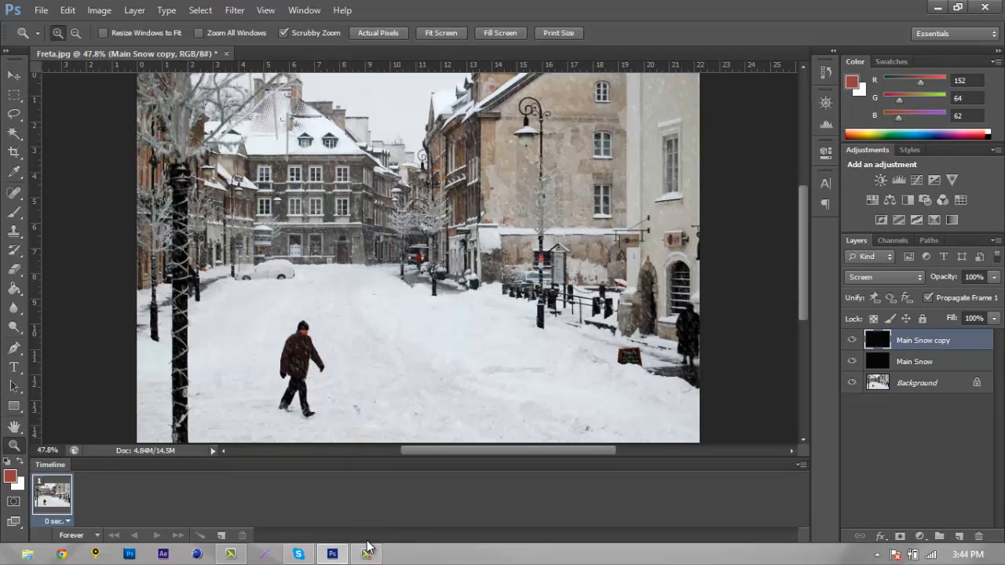
{"action": "mouse_move", "coordinate": [952, 369]}
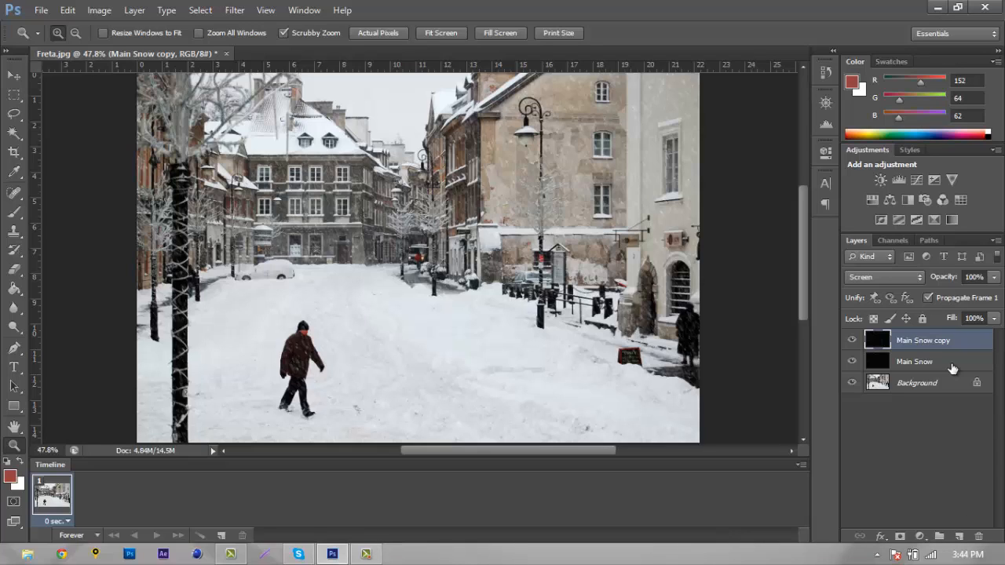
- Merge Main Snow with its copy and set the merged layer's blend mode to Screen
{"action": "left_click", "coordinate": [914, 361]}
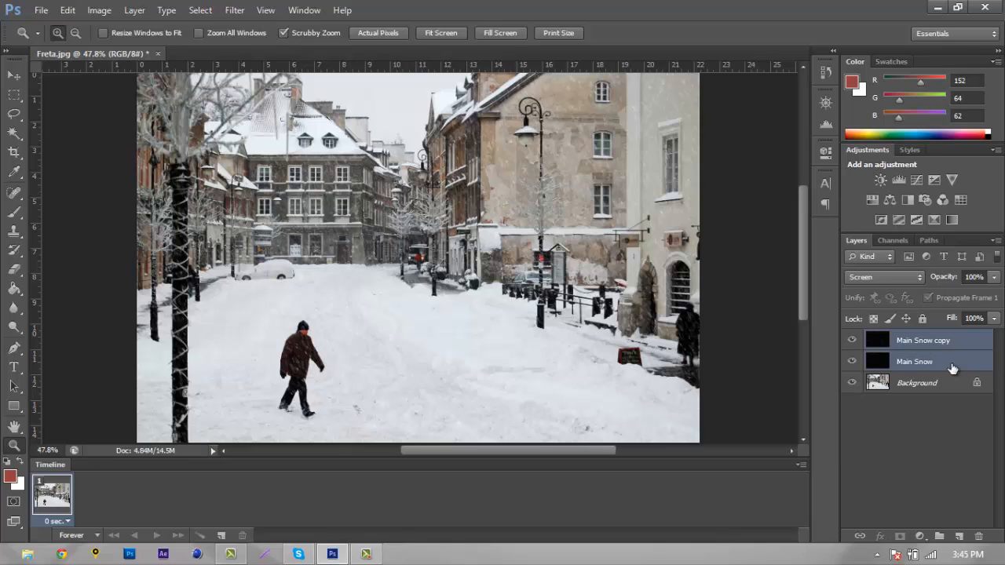
{"action": "right_click", "coordinate": [914, 362]}
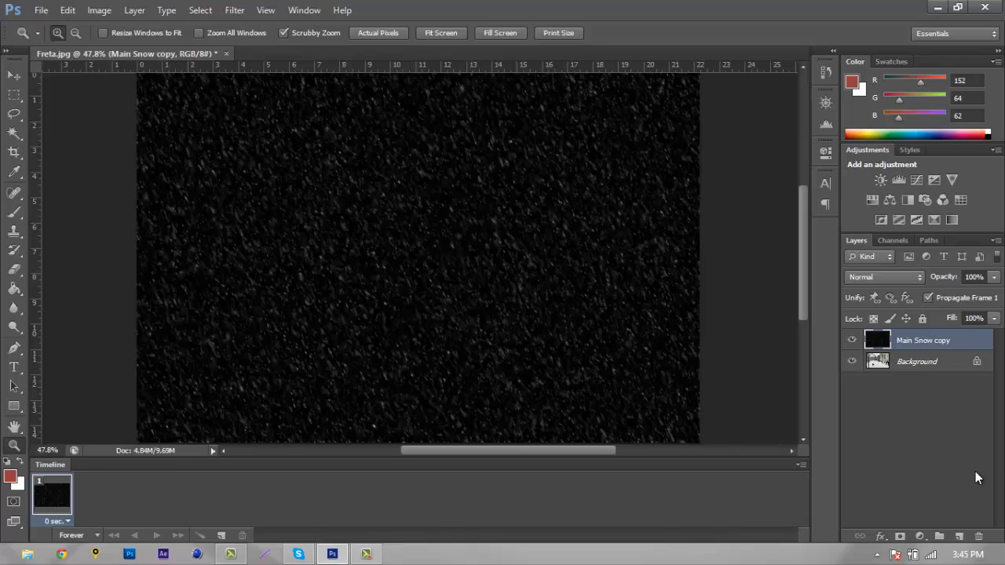
{"action": "mouse_move", "coordinate": [926, 314]}
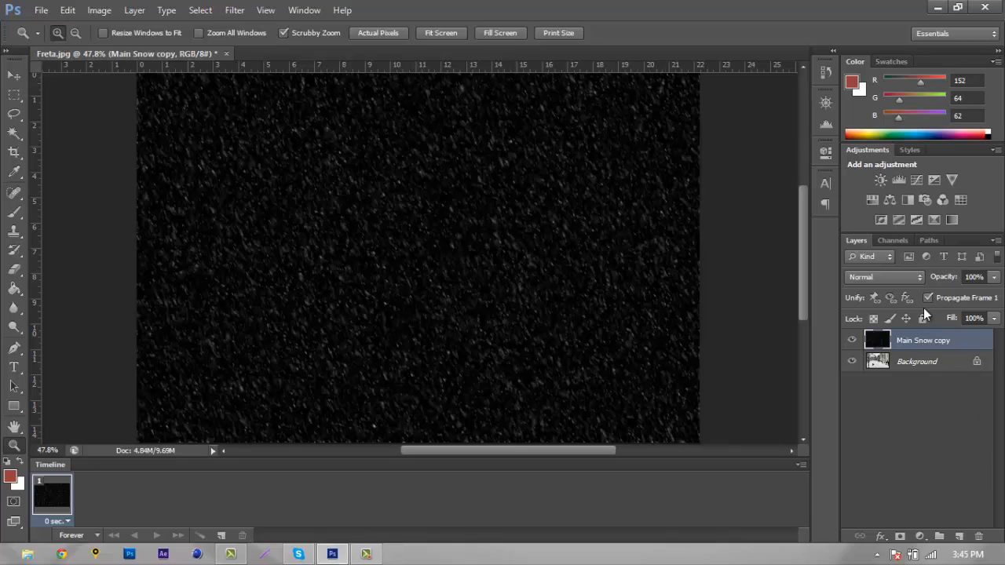
{"action": "left_click", "coordinate": [882, 276]}
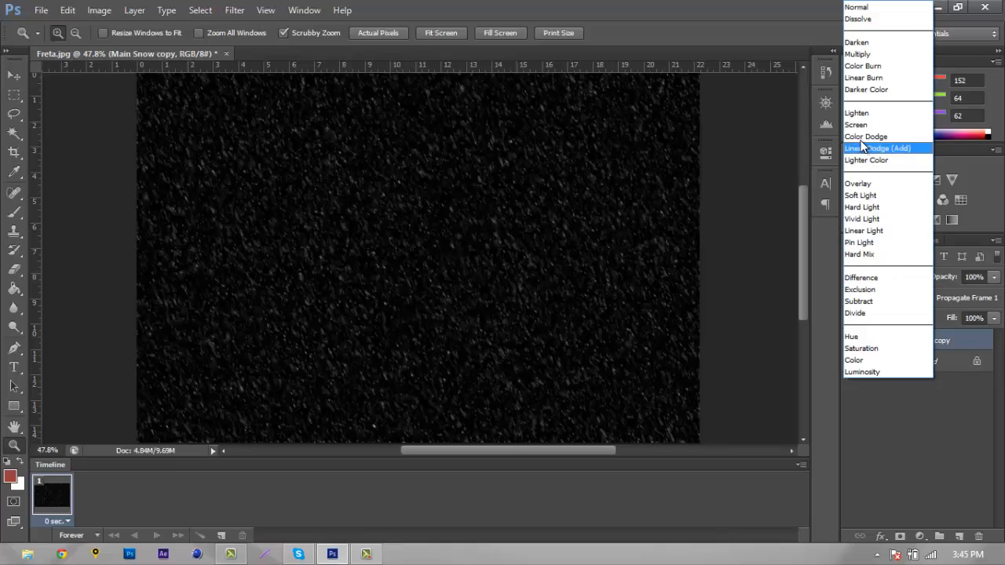
{"action": "left_click", "coordinate": [856, 126]}
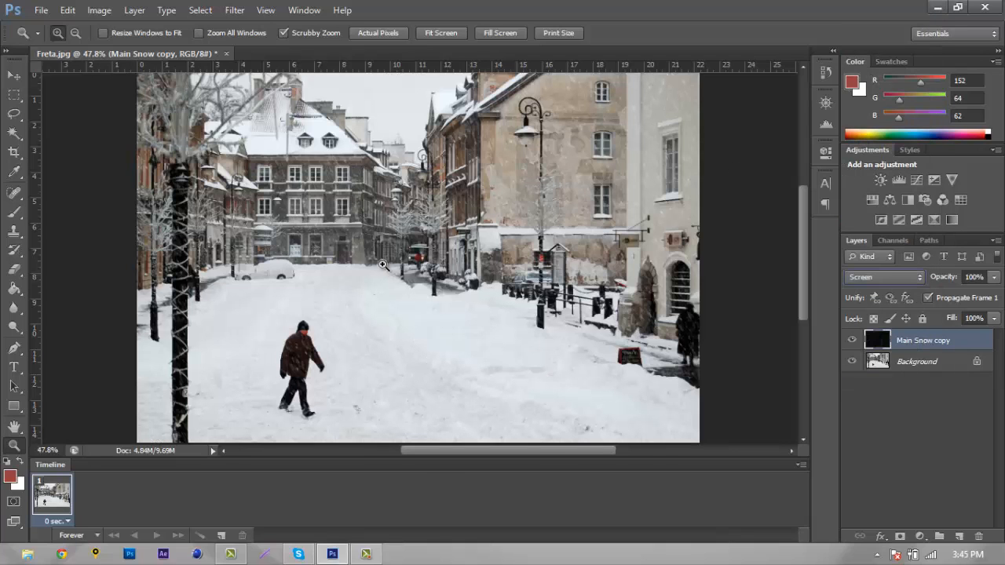
- Duplicate the merged snow layer as Main Snow copy 2 for extra falling snow
{"action": "right_click", "coordinate": [924, 339]}
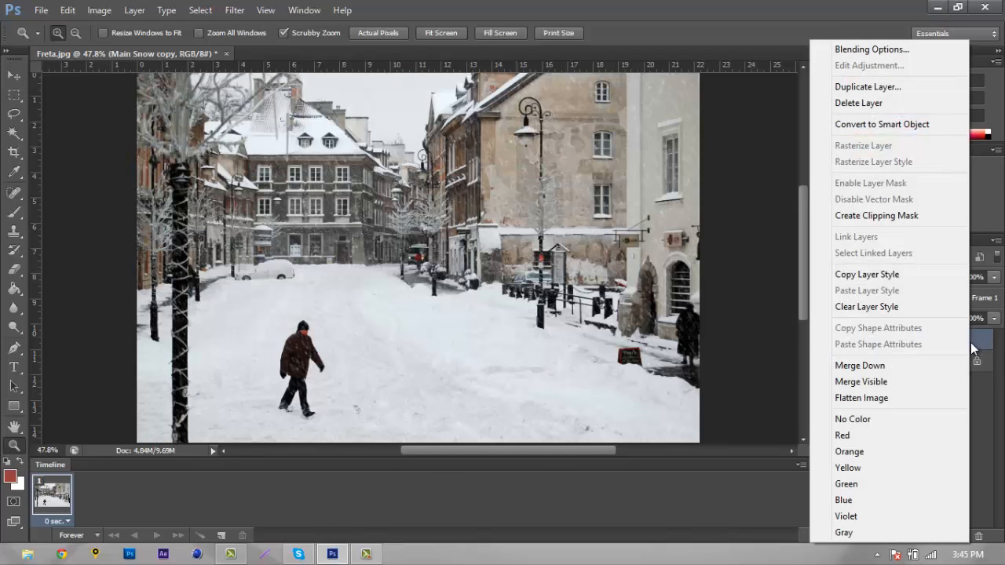
{"action": "left_click", "coordinate": [867, 86]}
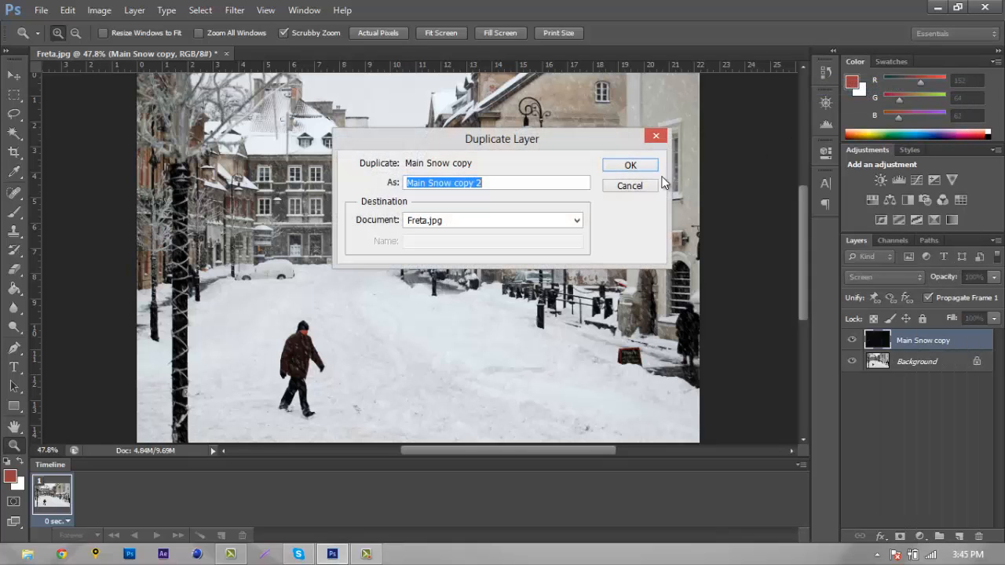
{"action": "left_click", "coordinate": [630, 165]}
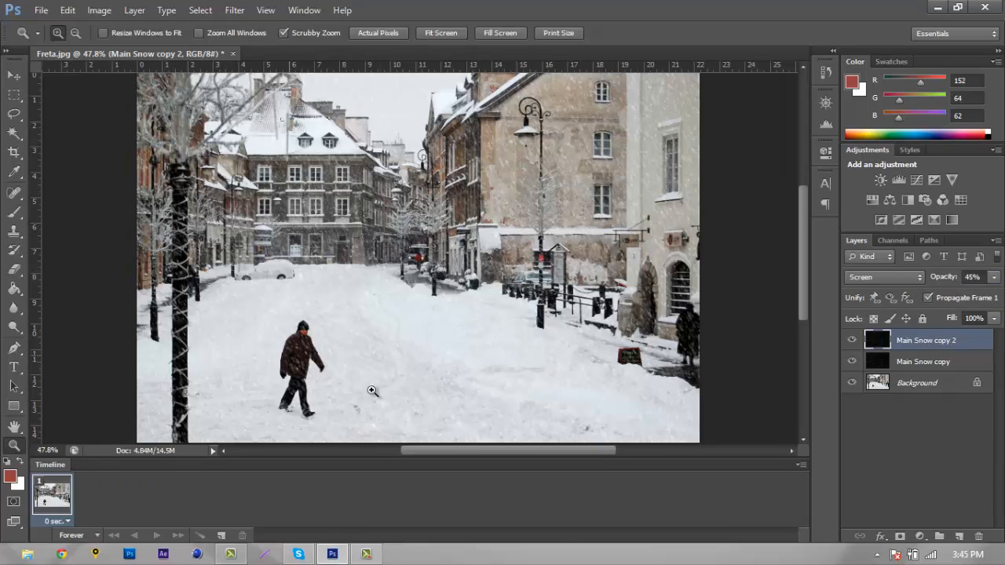
{"action": "mouse_move", "coordinate": [391, 381]}
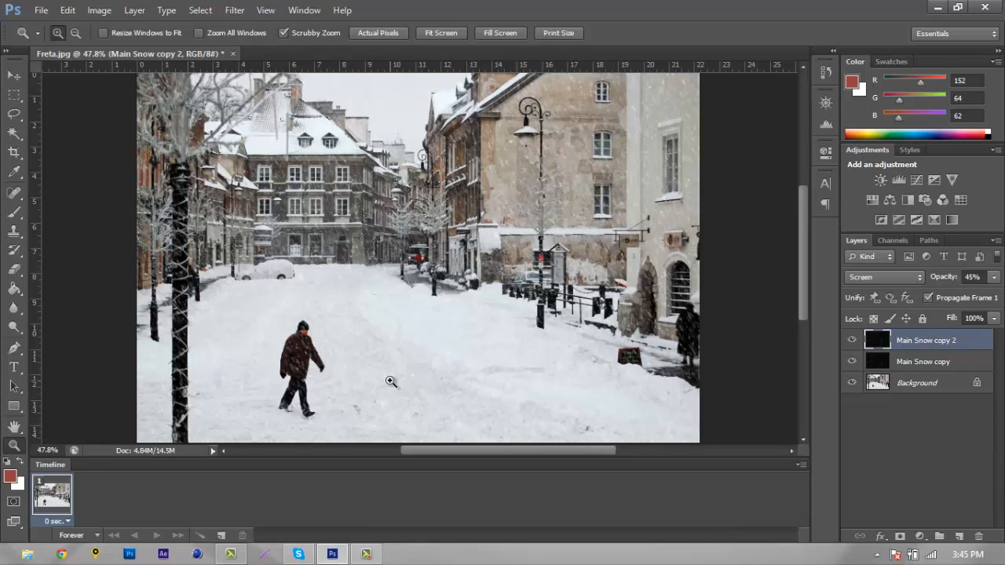